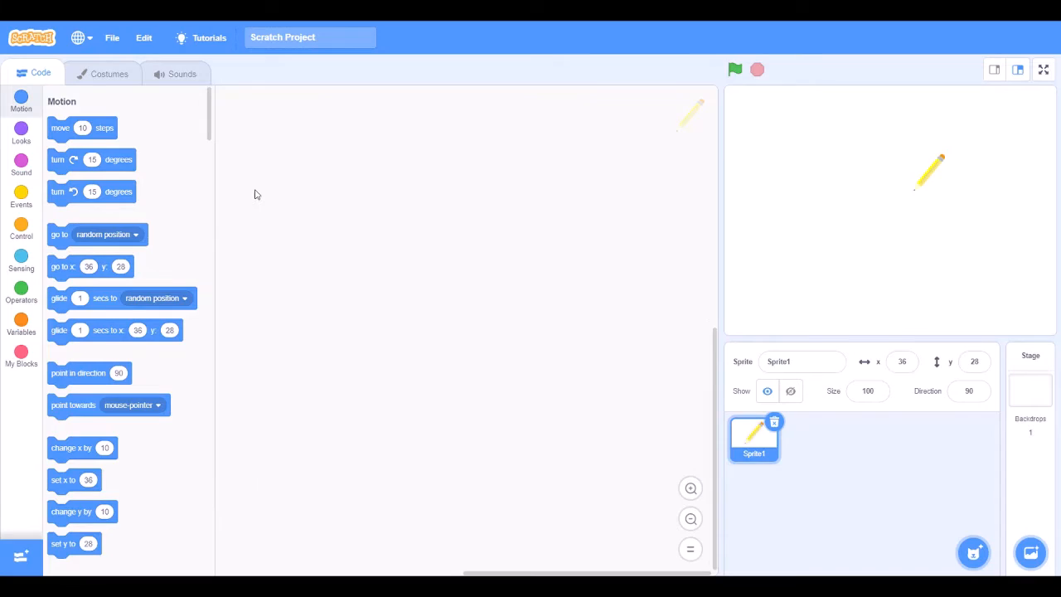
mouse_move(451, 272)
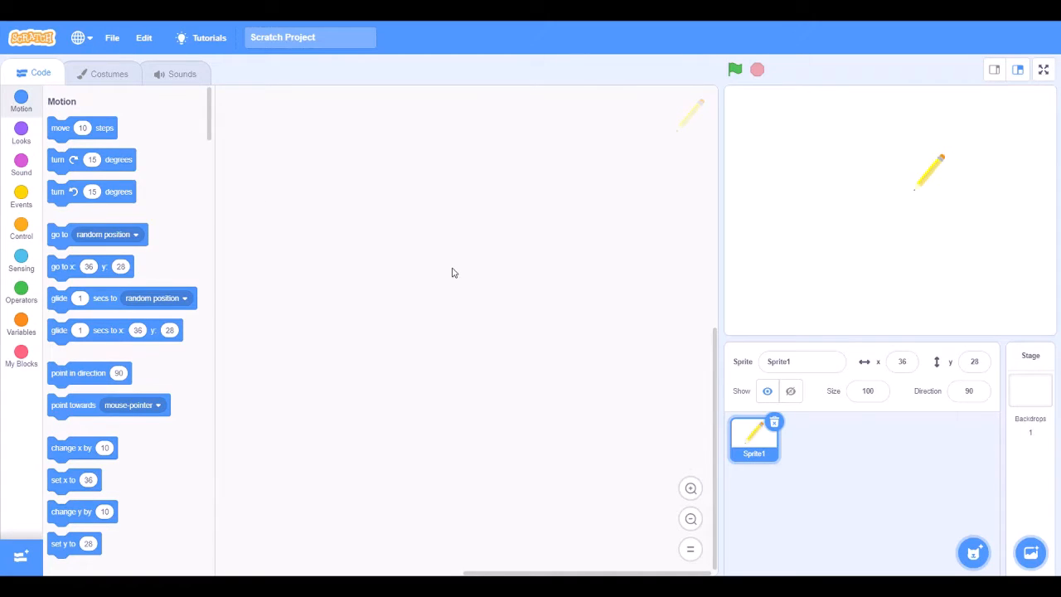
mouse_move(842, 192)
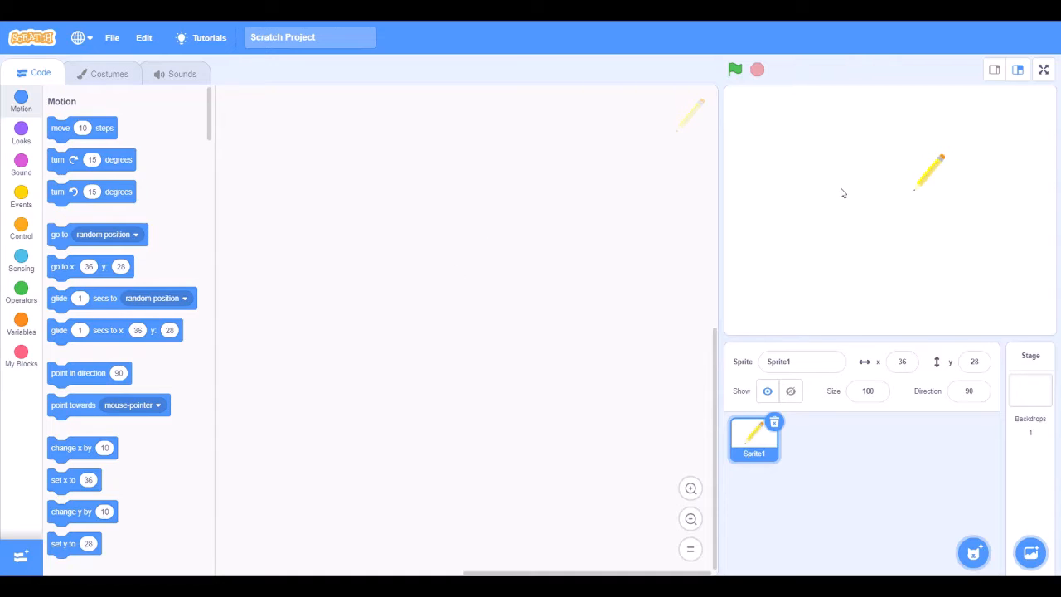
mouse_move(932, 175)
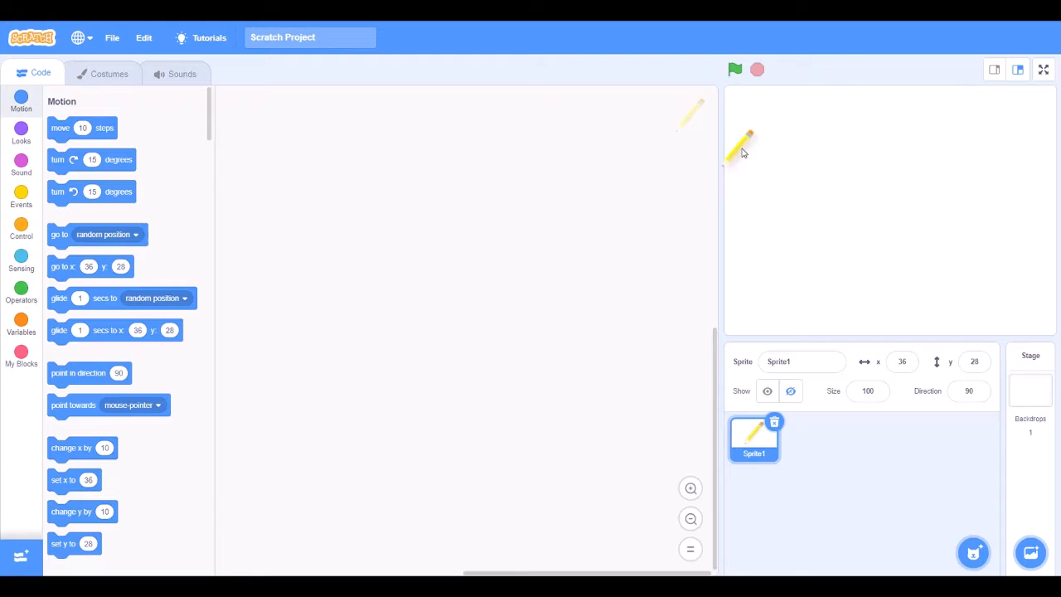
Move the pencil sprite to the upper left of the stage, around x -131, y 79
drag(742, 152, 815, 136)
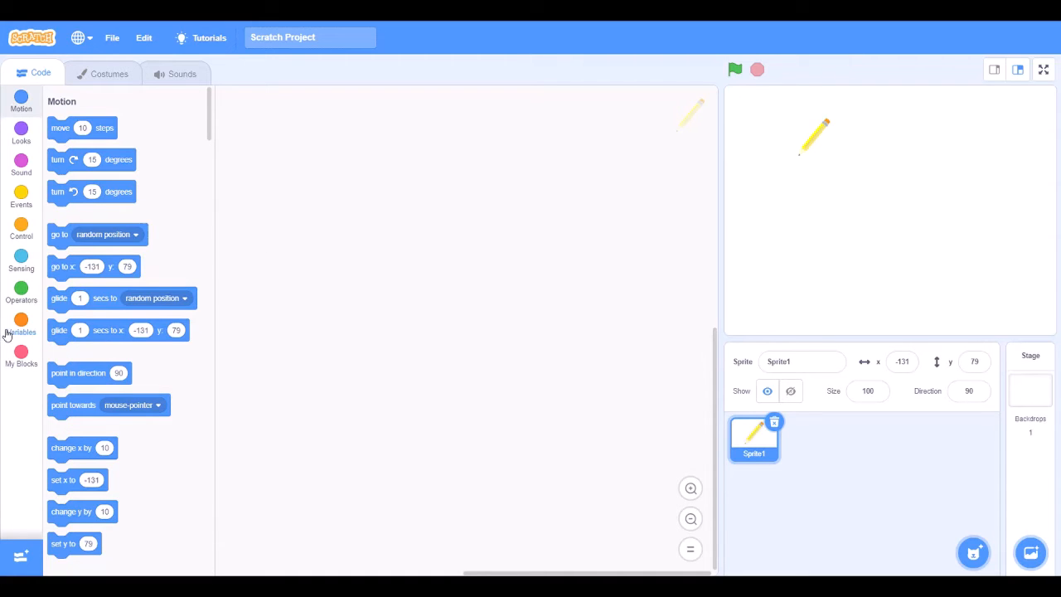
Start a green-flag script with a forever loop attached beneath it
click(20, 196)
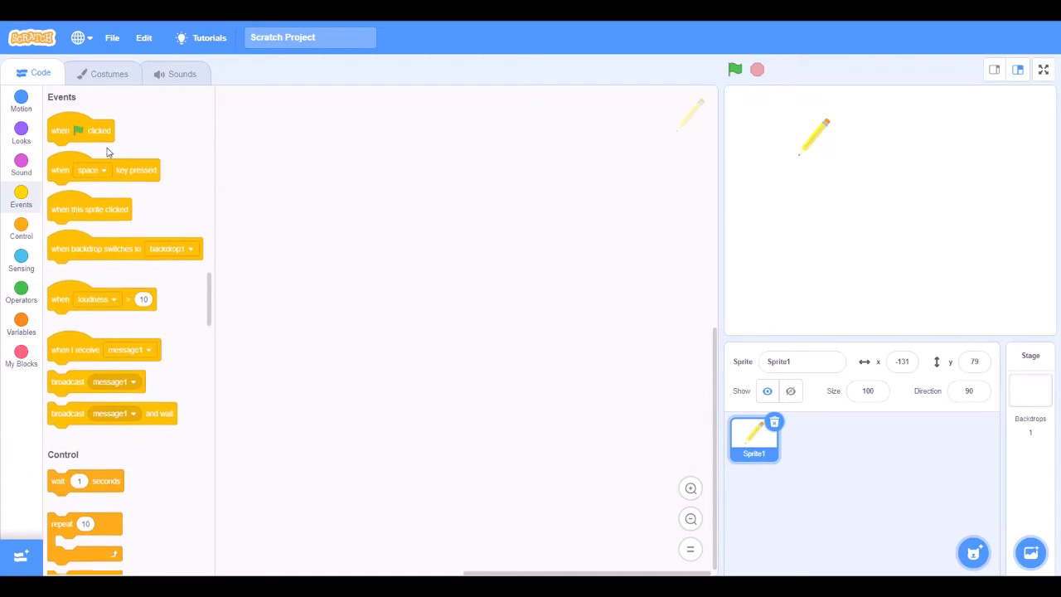
drag(80, 129, 355, 166)
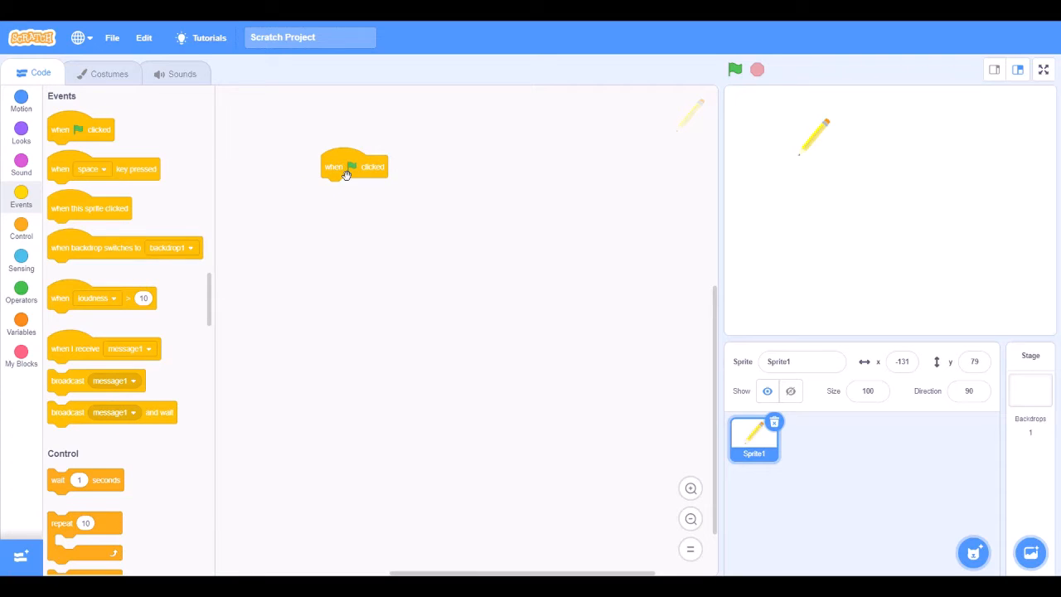
click(20, 229)
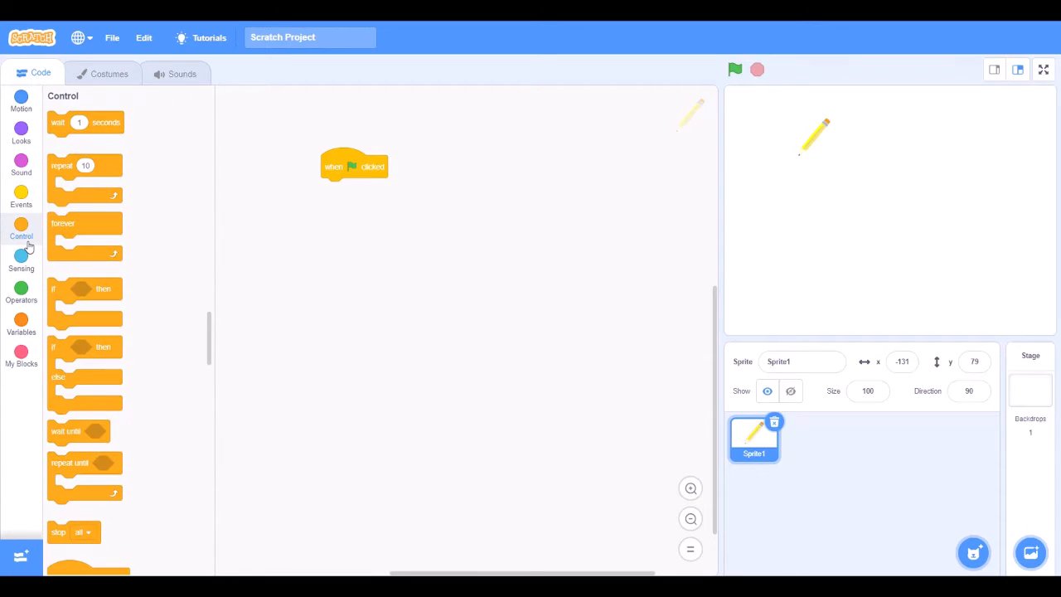
drag(85, 235, 358, 189)
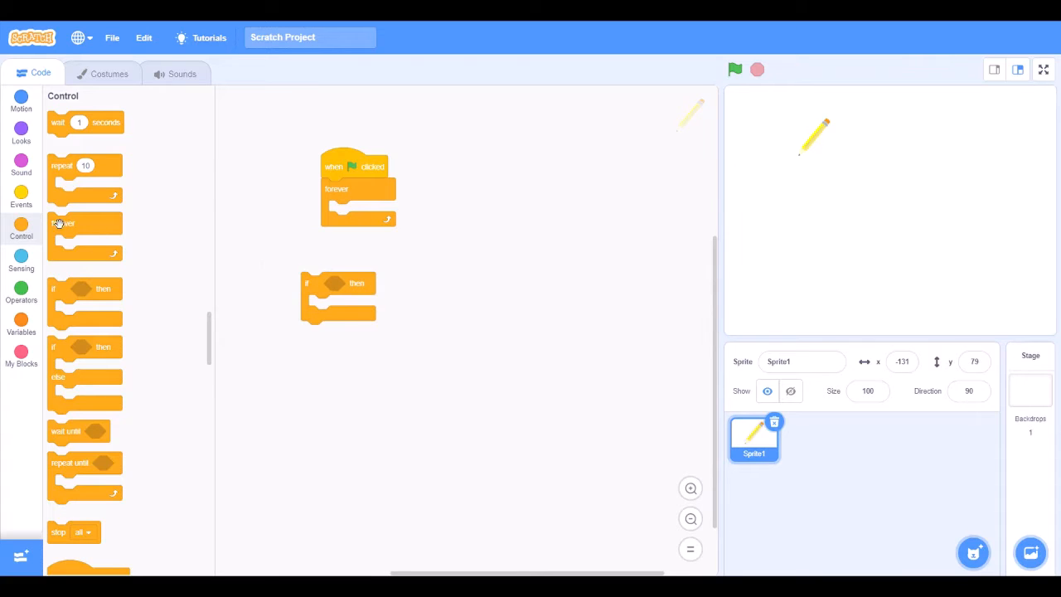
Give the if block a 'key up arrow pressed?' condition from Sensing
click(19, 262)
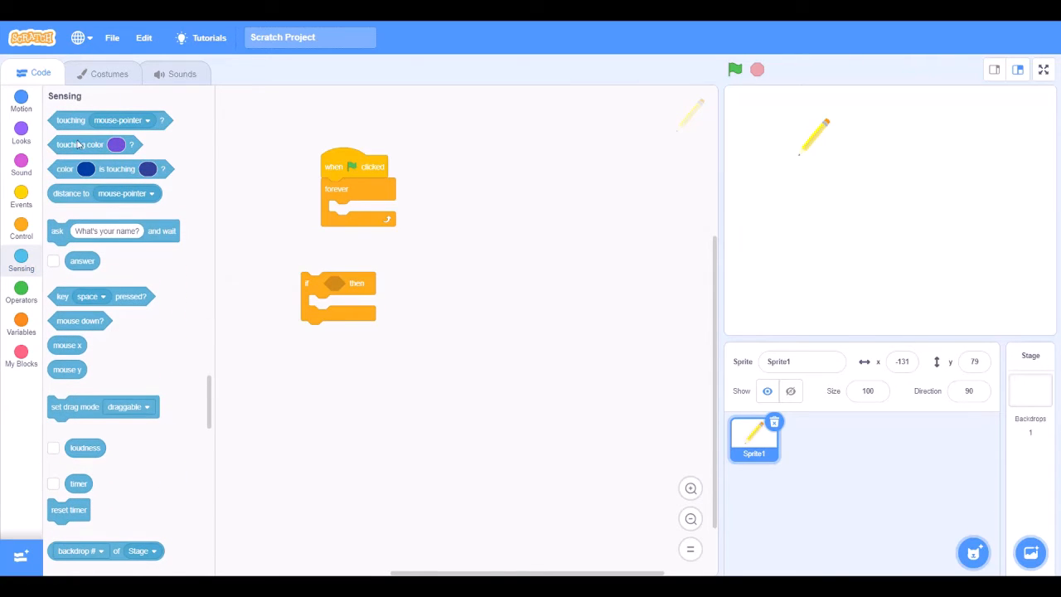
drag(101, 295, 345, 283)
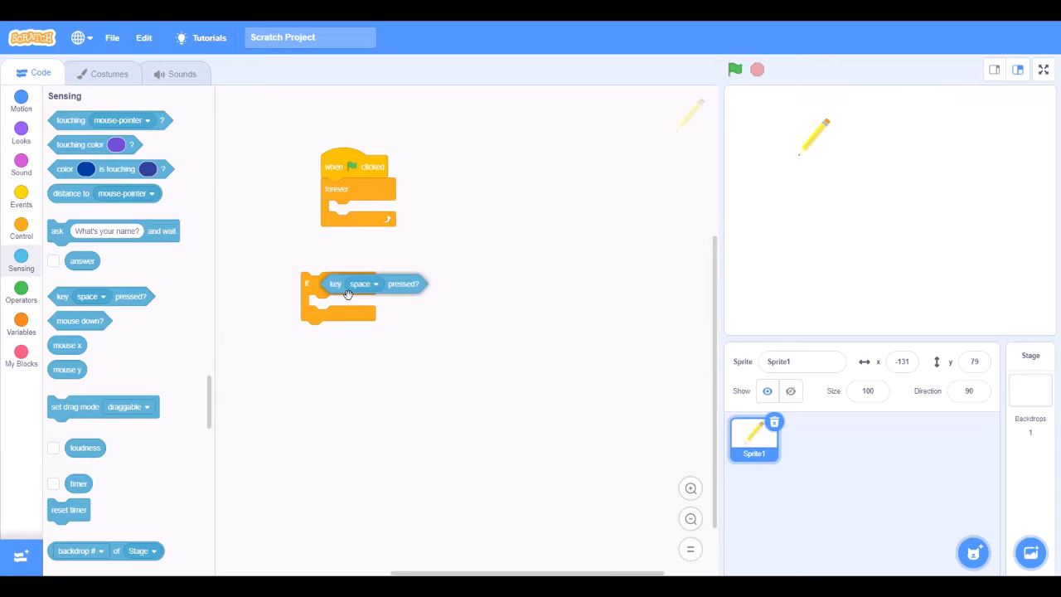
click(363, 283)
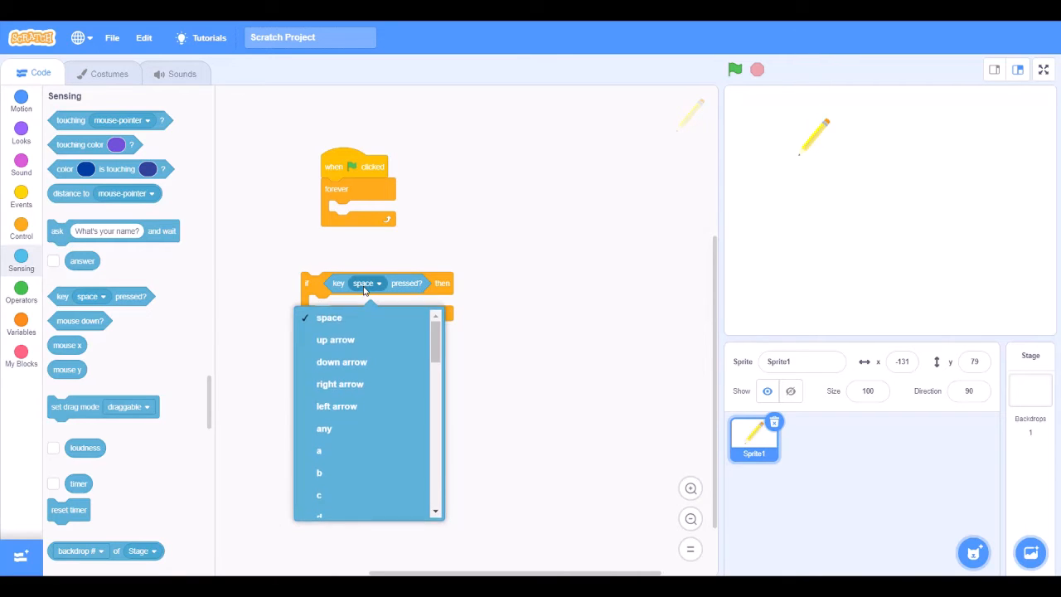
click(335, 338)
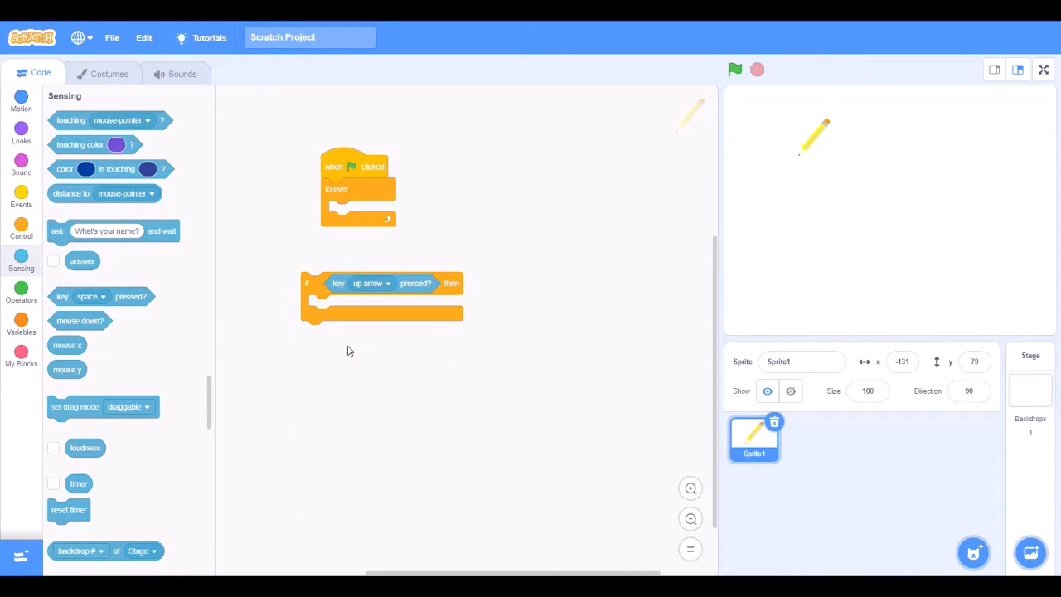
Put 'change y by 10' inside the up-arrow check, testing it once so the sprite moves up
click(20, 99)
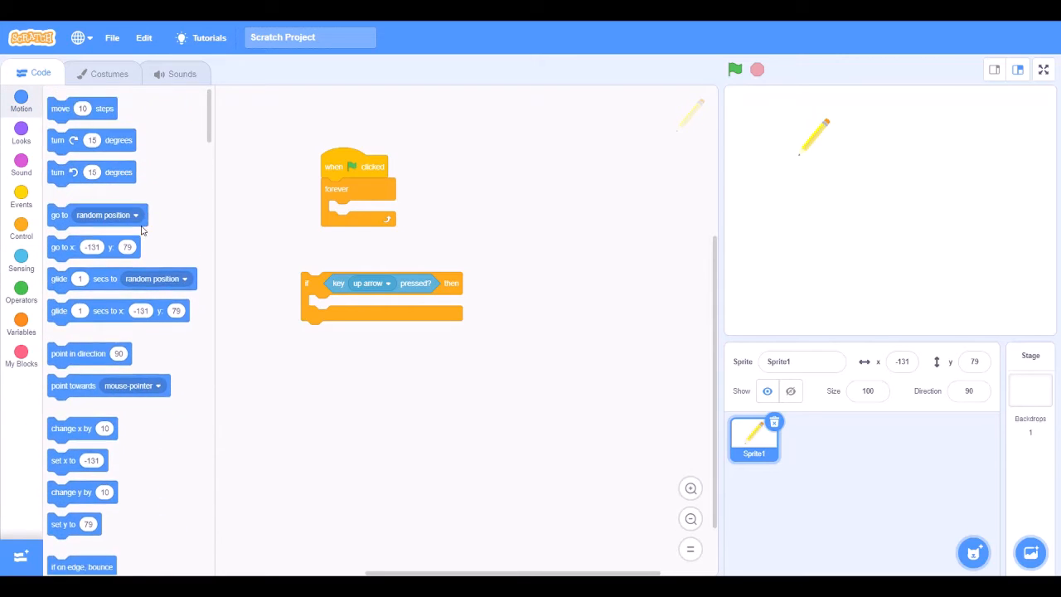
scroll(down, 3)
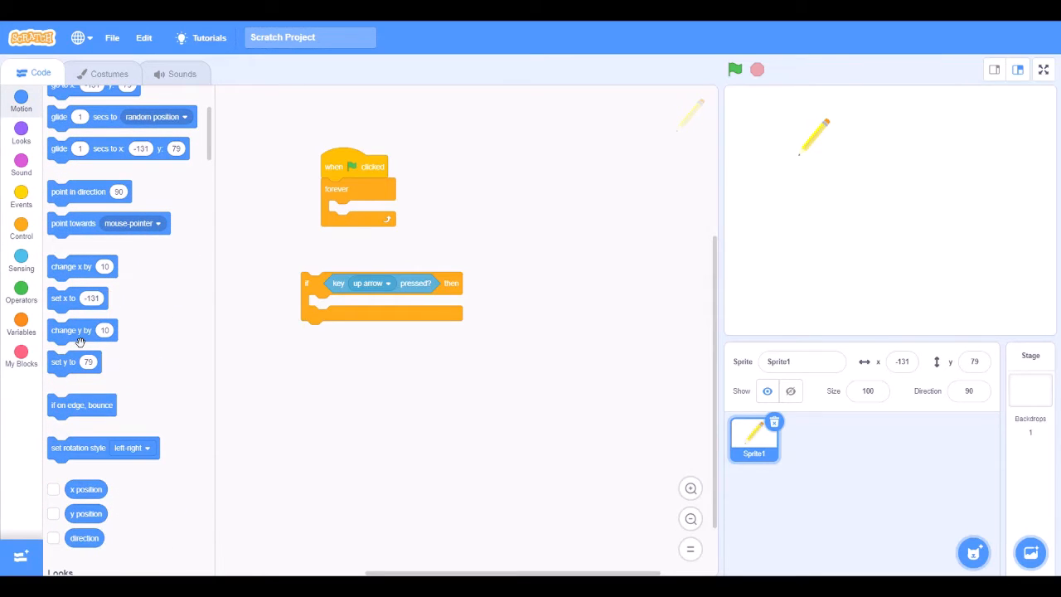
drag(71, 330, 331, 305)
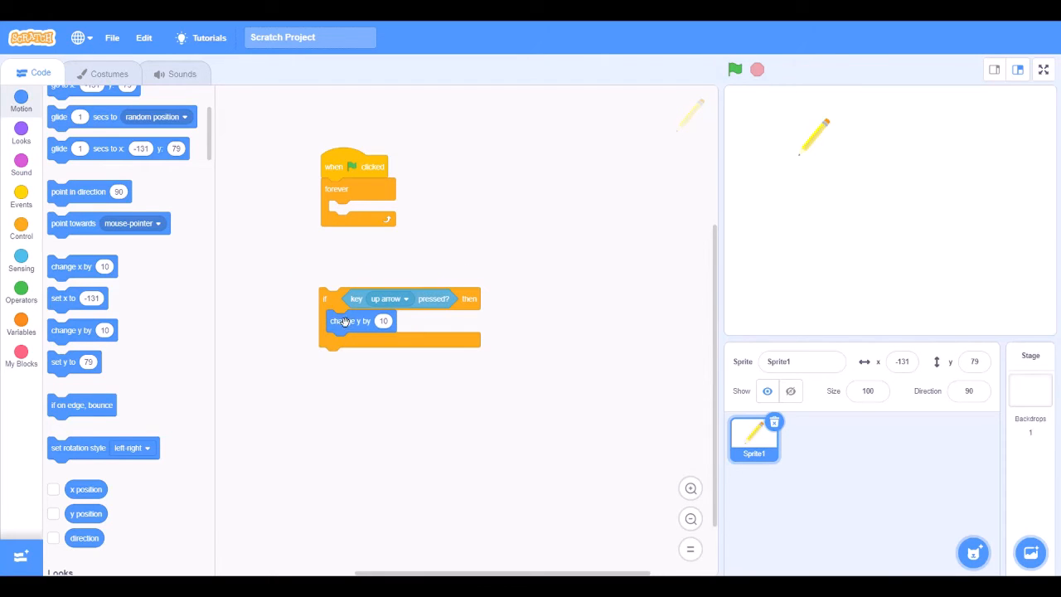
drag(352, 322, 411, 382)
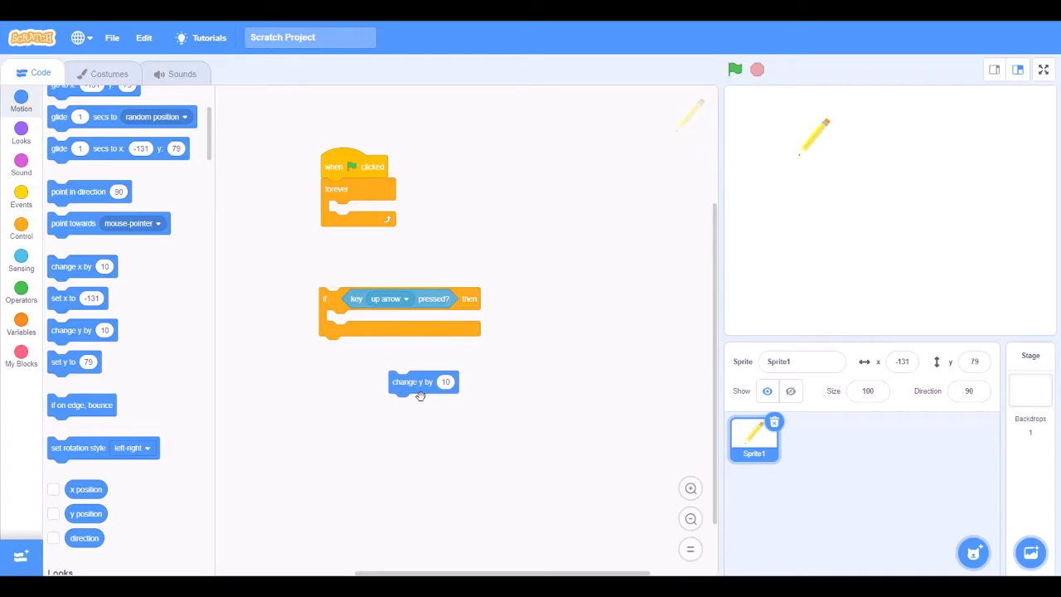
click(411, 381)
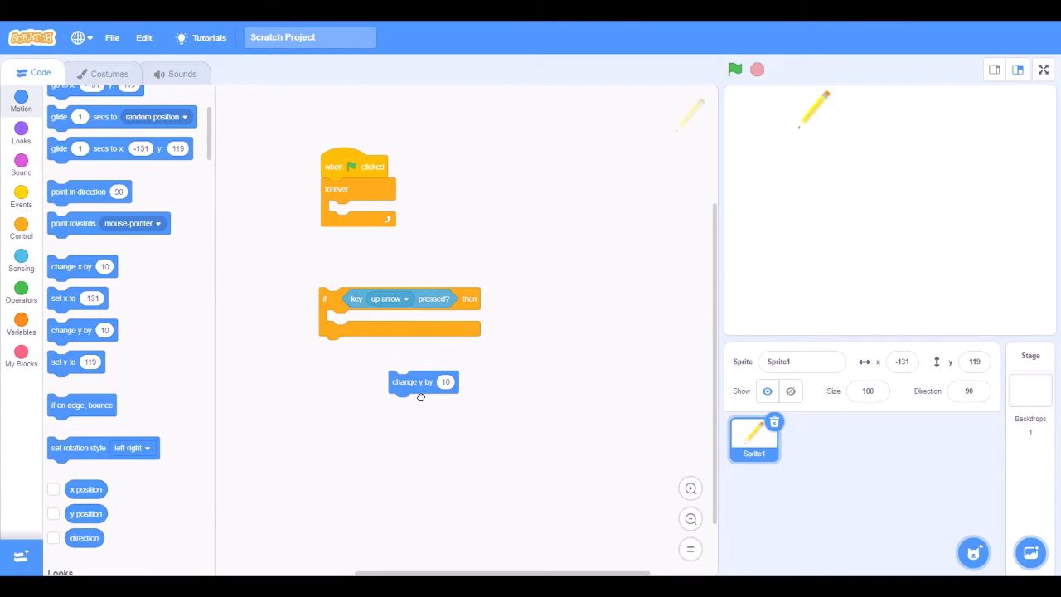
drag(423, 381, 361, 321)
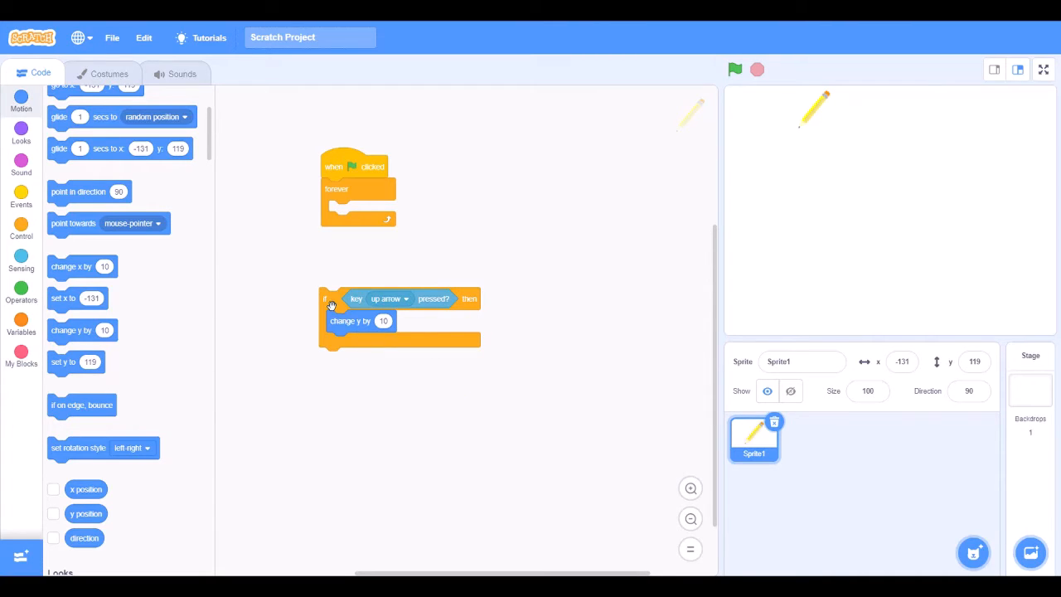
Duplicate the up-arrow if block inside the forever loop
right_click(331, 299)
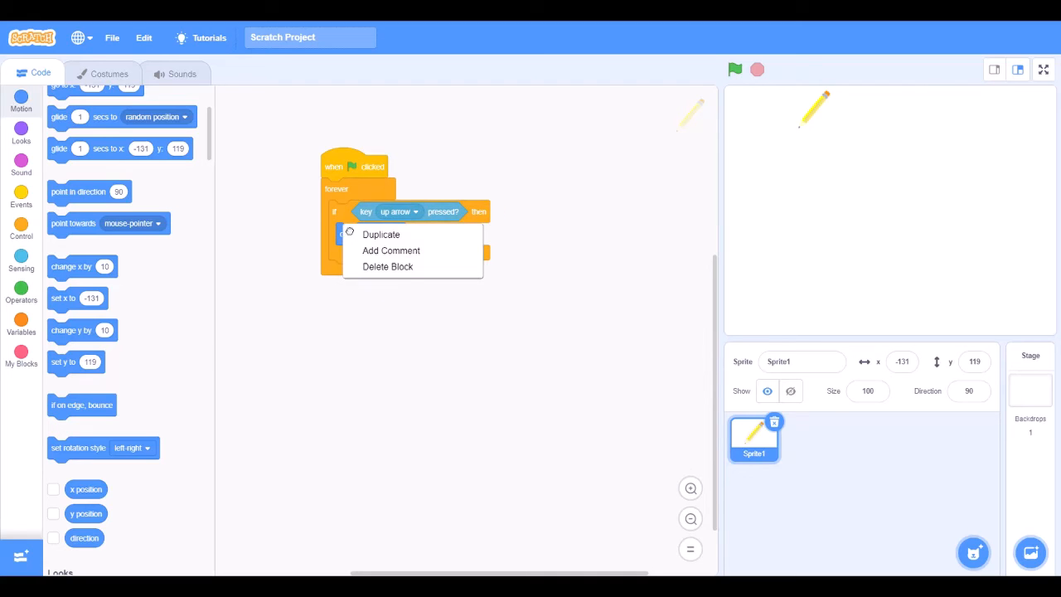
click(381, 234)
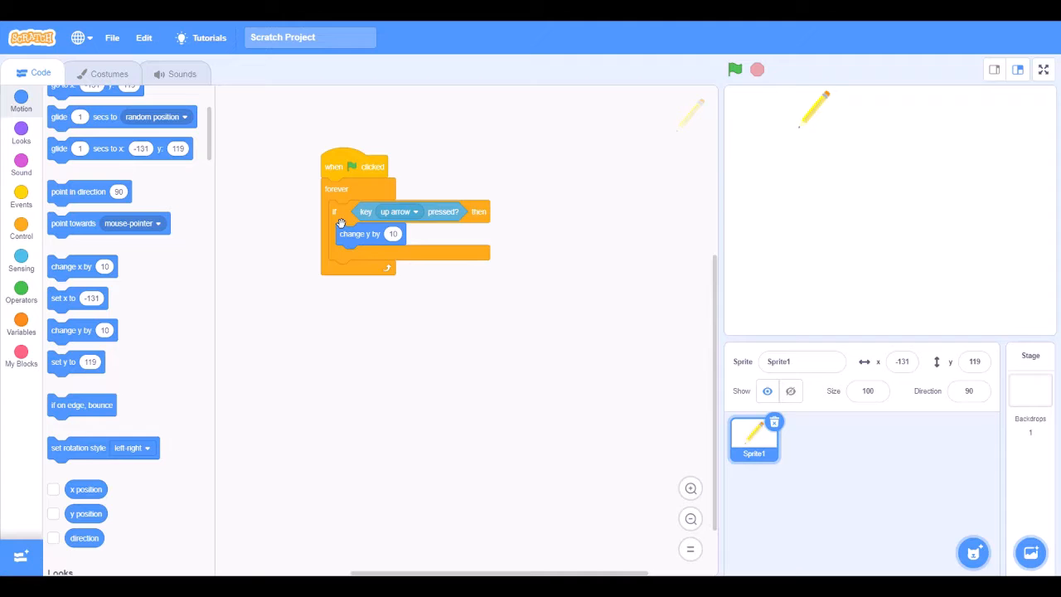
mouse_move(333, 218)
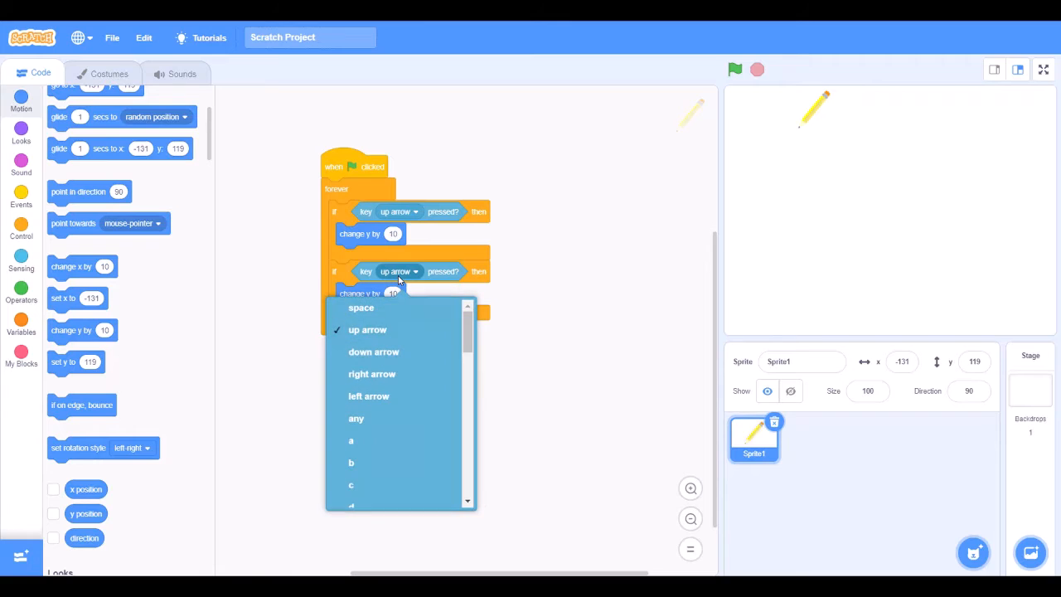
mouse_move(391, 328)
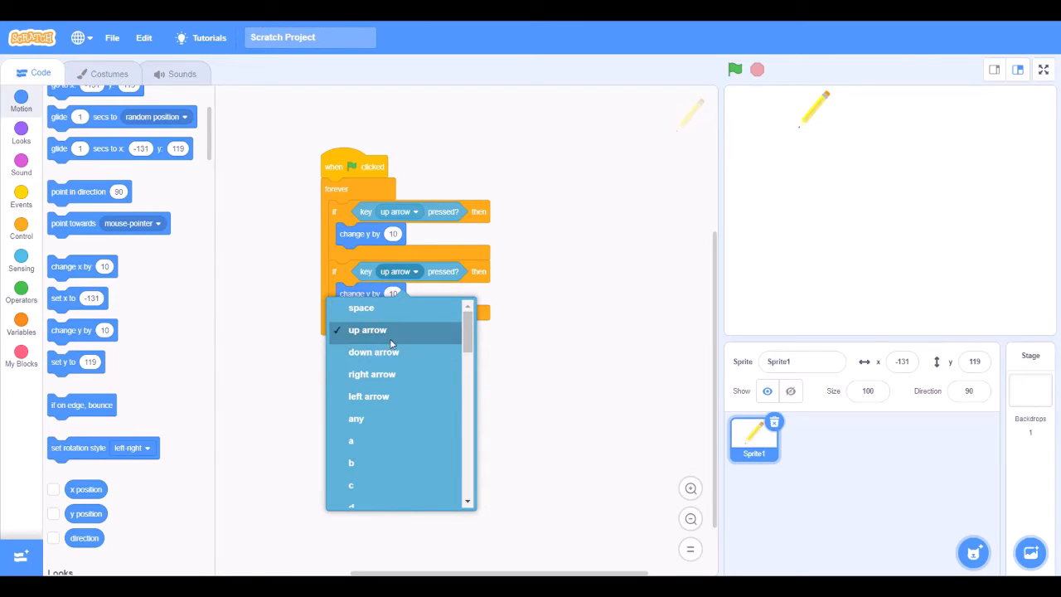
Set the second check to the down arrow key and its change y amount to -10
click(375, 351)
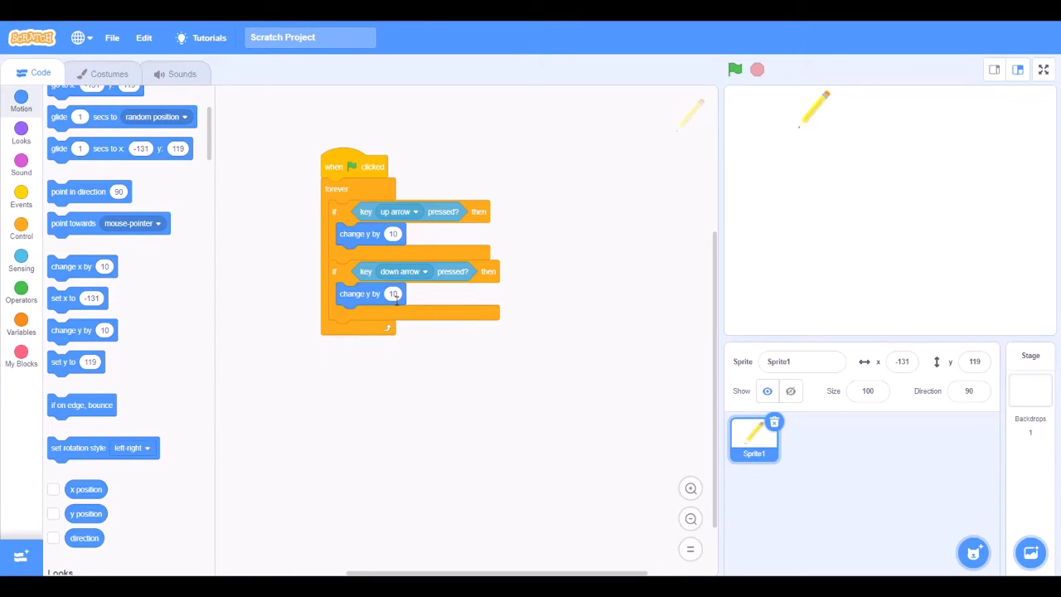
click(393, 294)
text(-10)
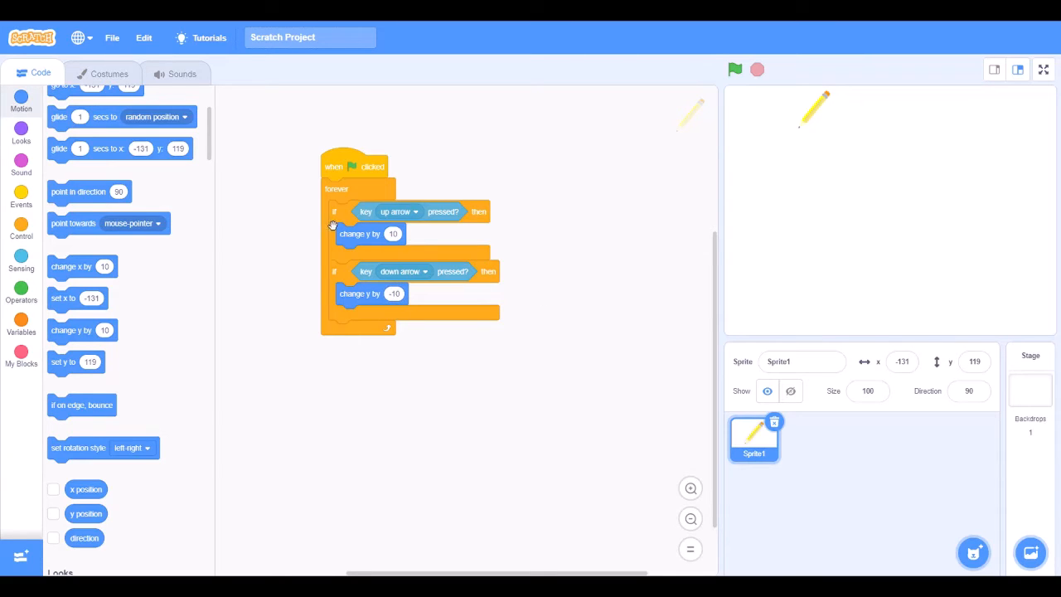
mouse_move(348, 275)
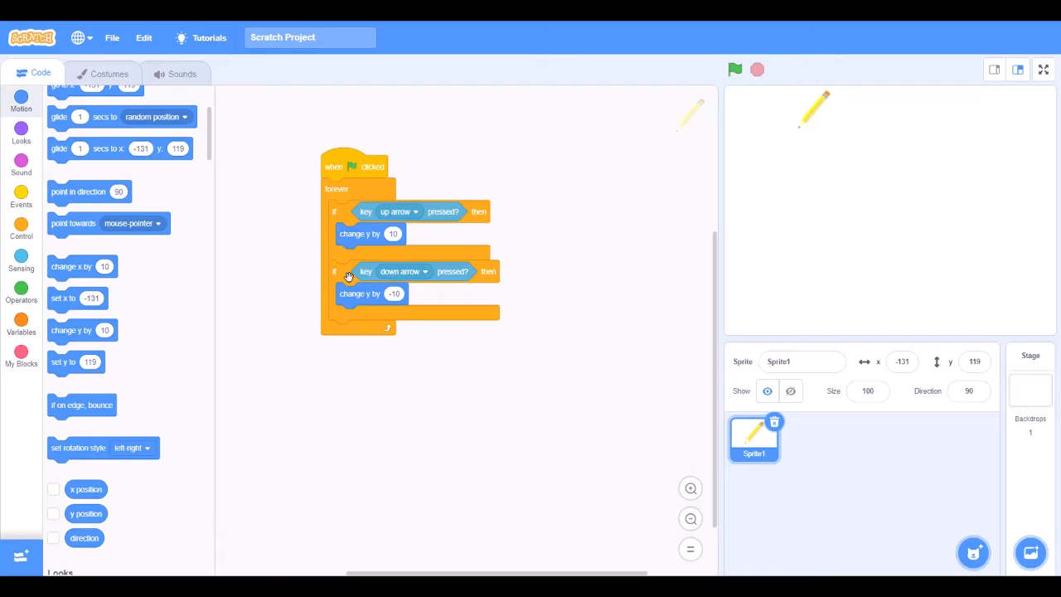
Duplicate the down-arrow check as a right-arrow check holding 'change x by 10'
right_click(365, 271)
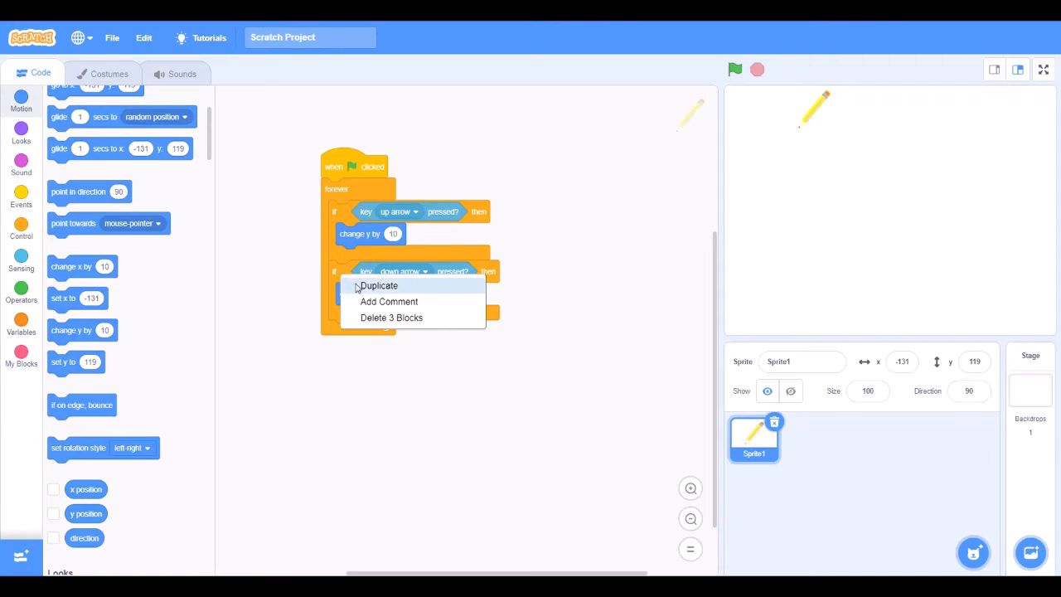
click(378, 285)
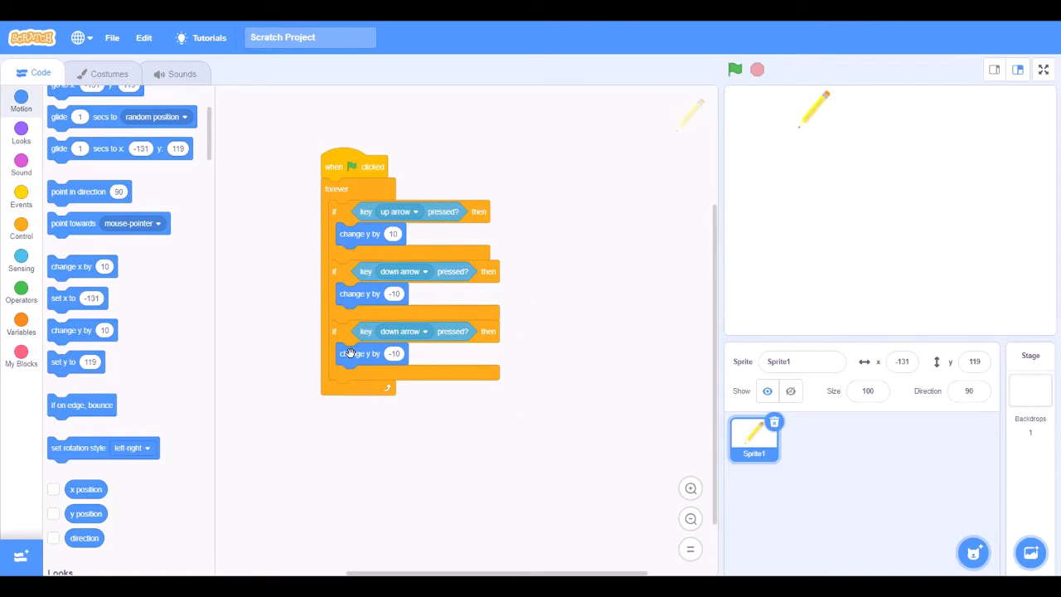
click(405, 331)
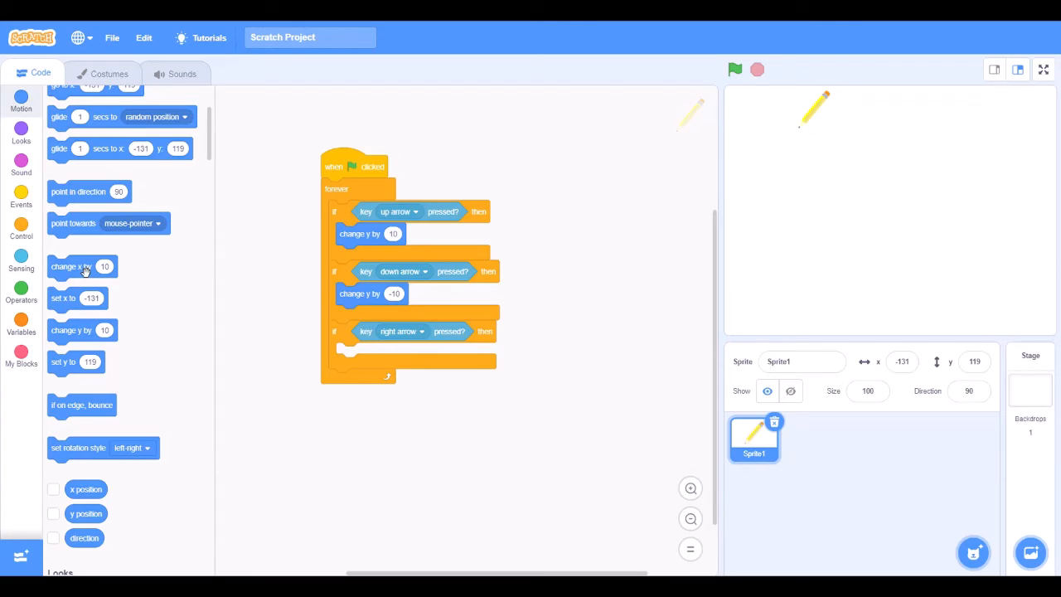
drag(81, 265, 371, 353)
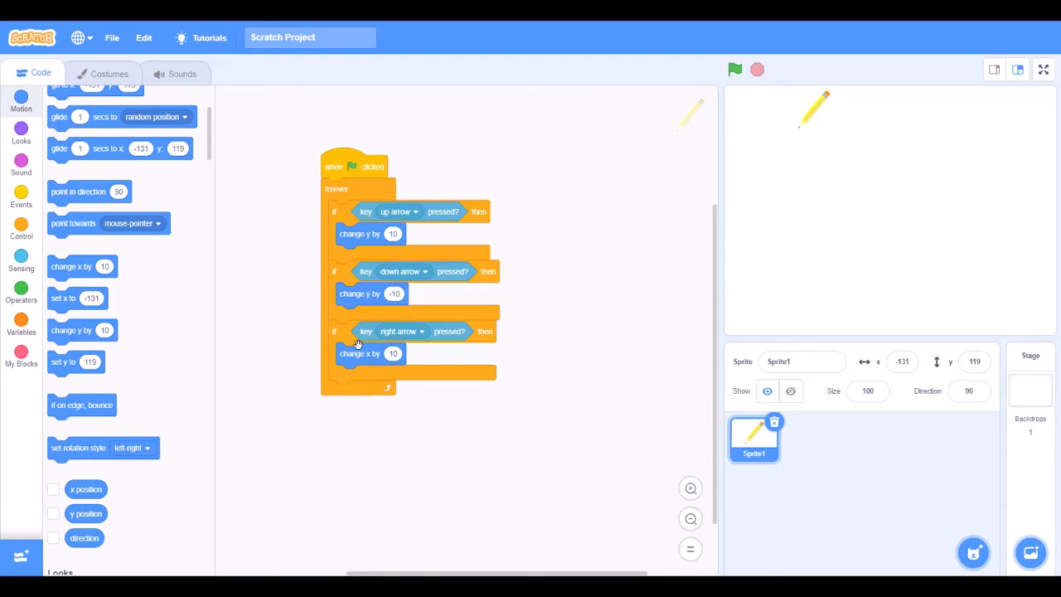
Duplicate the right-arrow check and set the copy's change x amount to -10
right_click(358, 342)
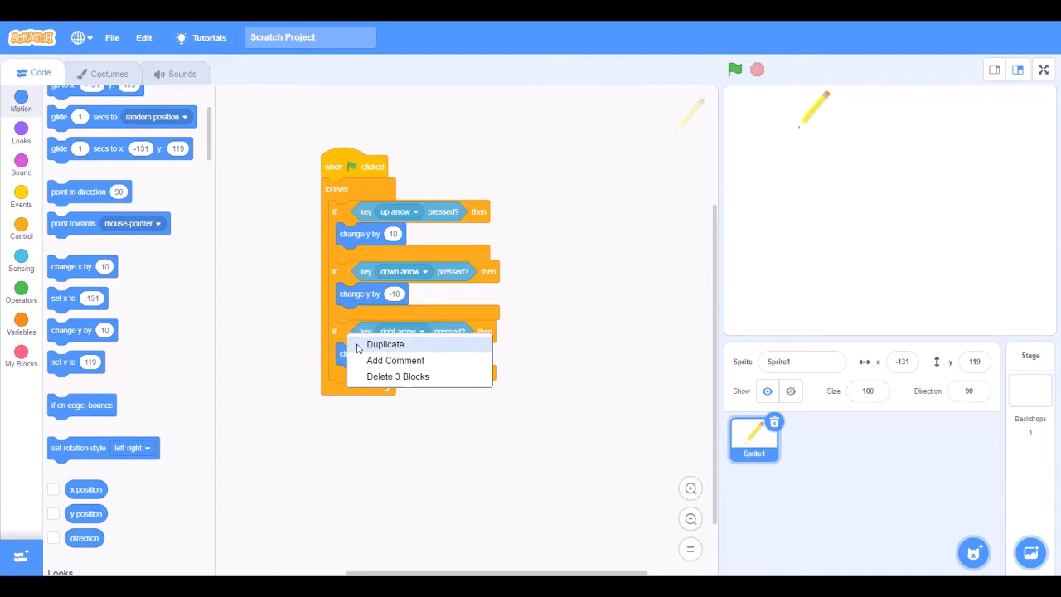
click(384, 343)
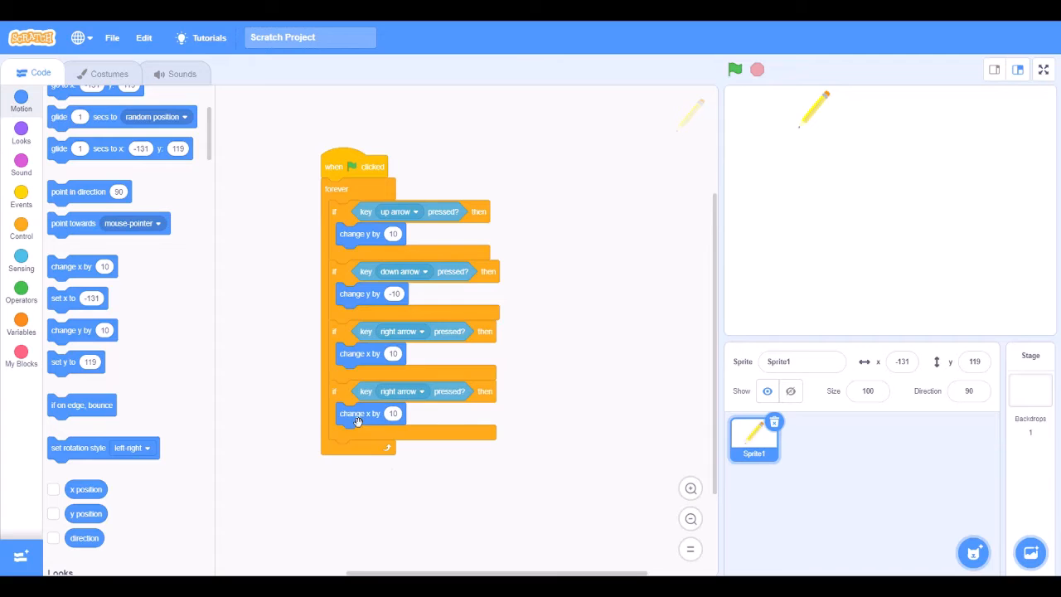
click(393, 412)
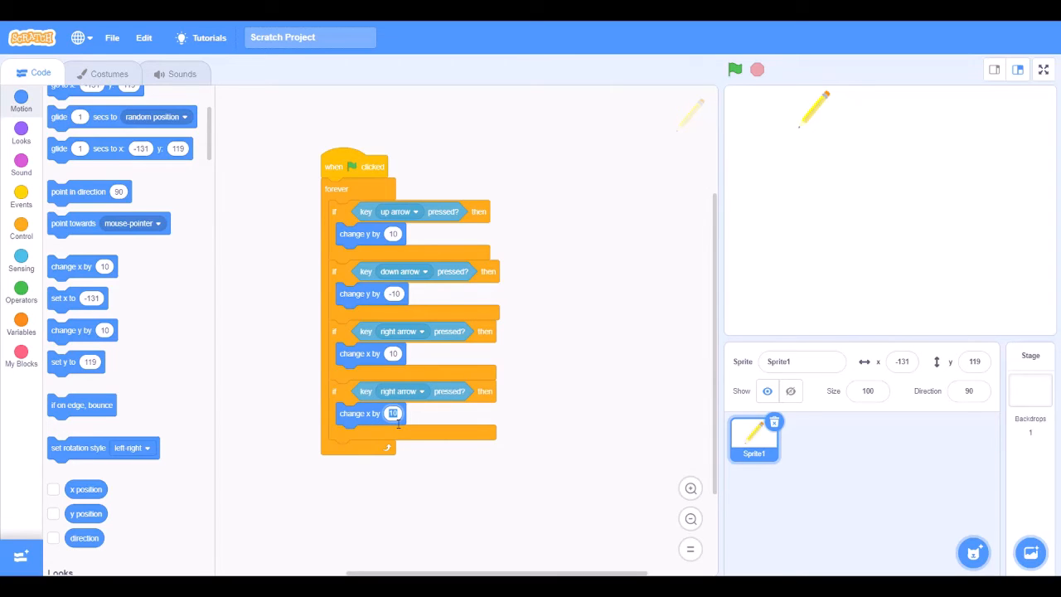
text(-10)
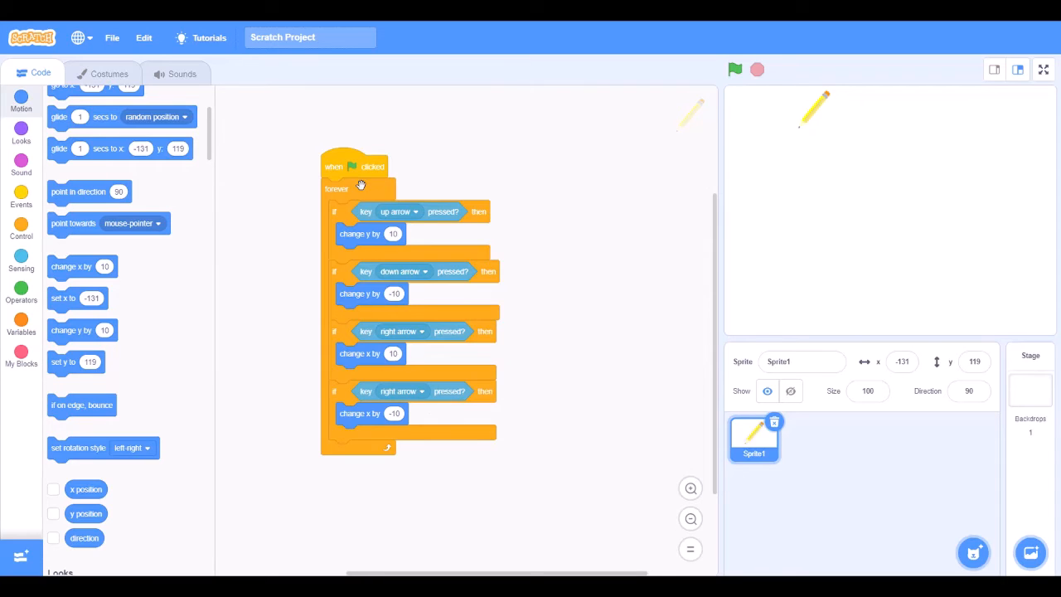
Run the script and set the fourth check to left arrow, keeping right arrow on the third
click(734, 70)
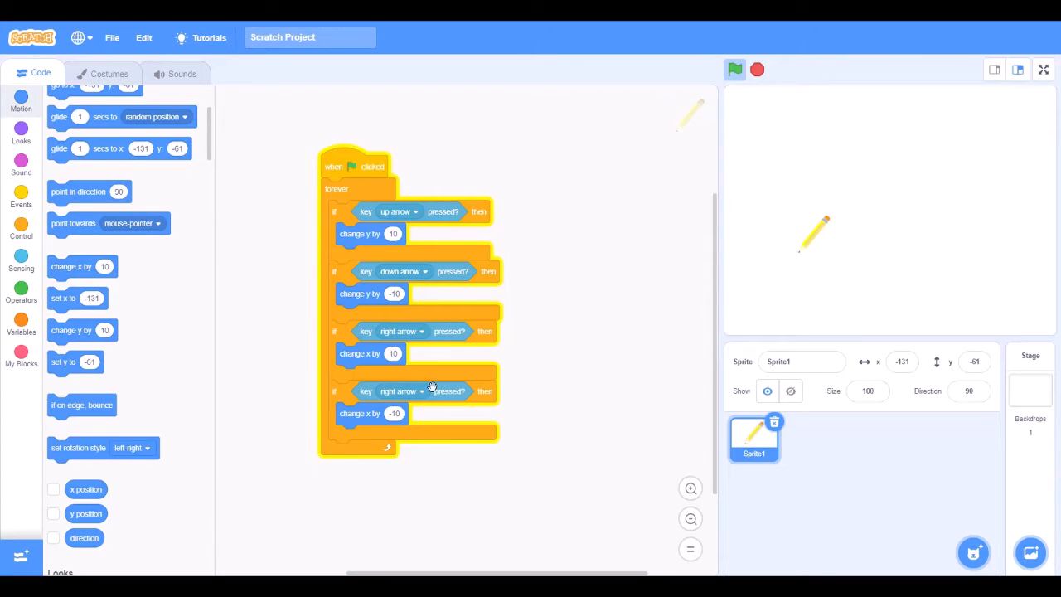
click(401, 391)
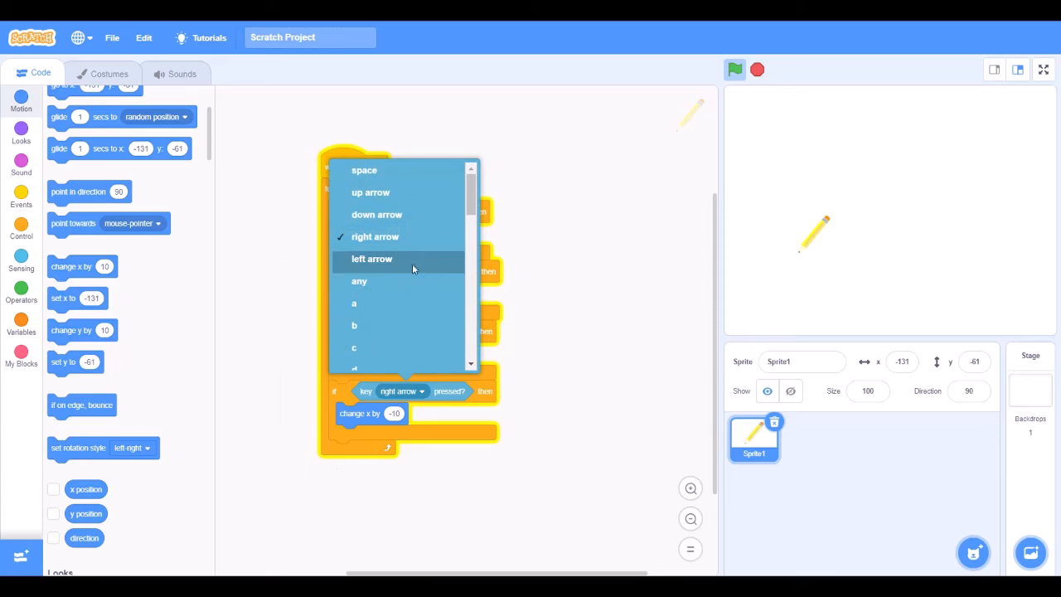
mouse_move(385, 252)
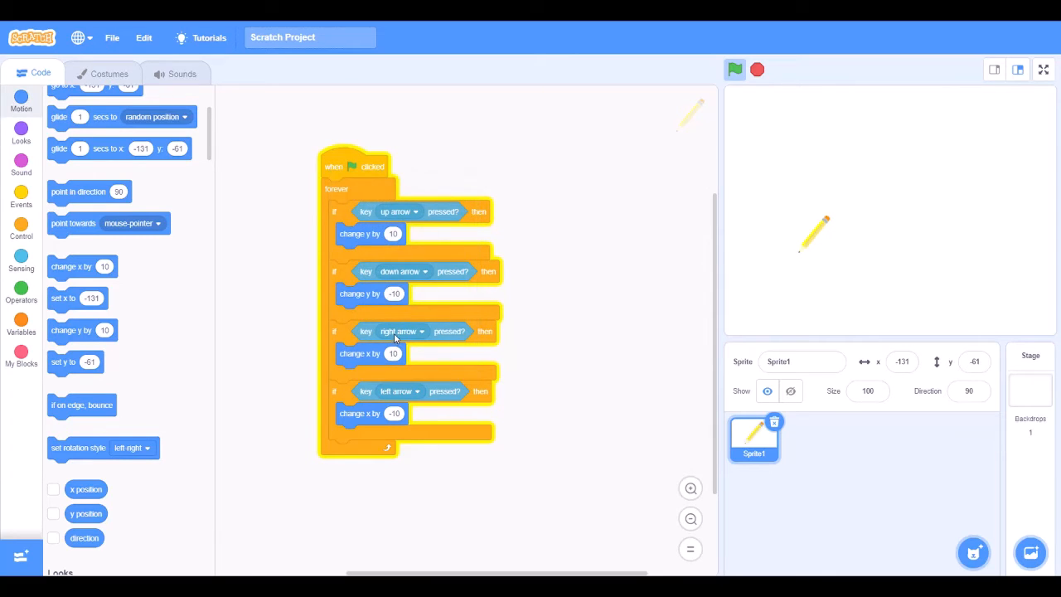
click(401, 331)
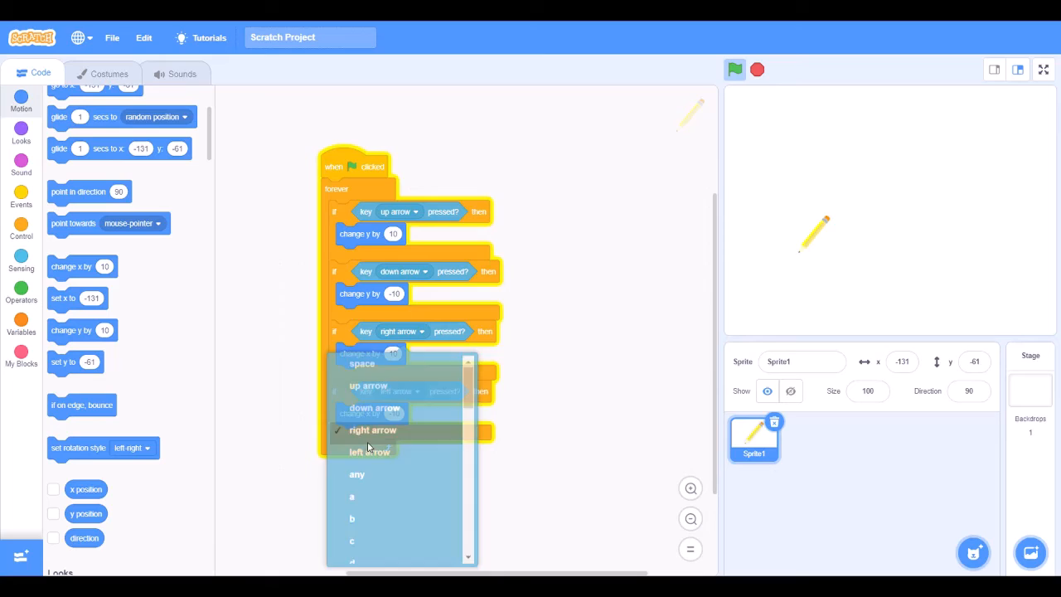
click(370, 451)
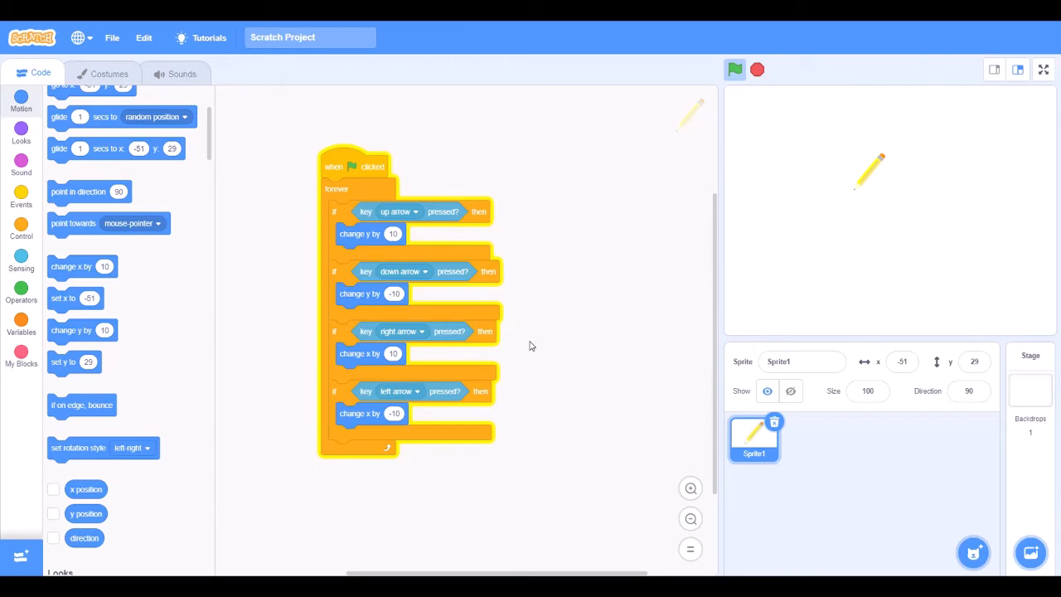
mouse_move(414, 411)
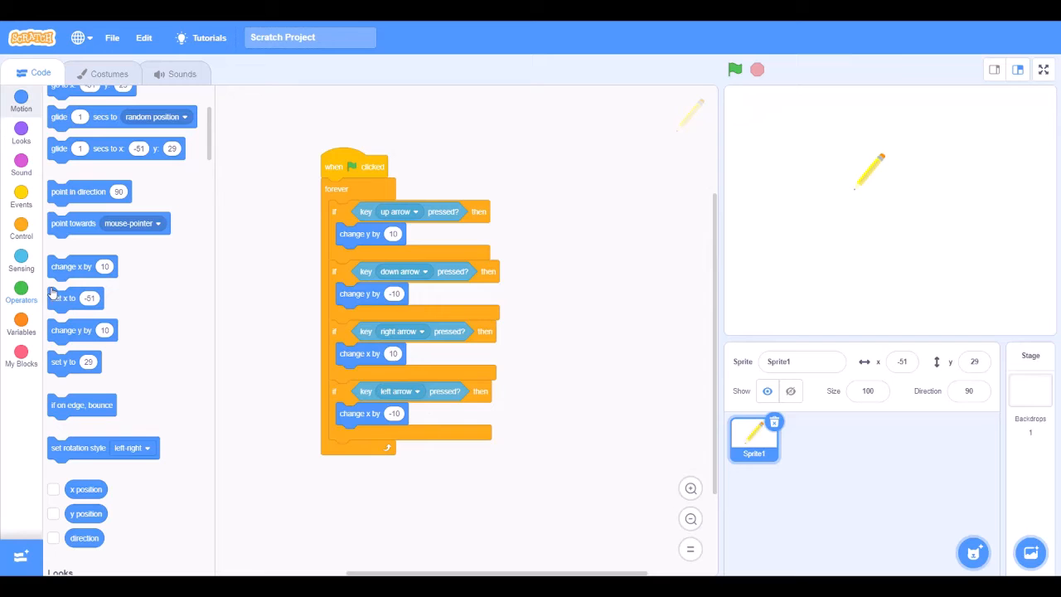
Add a new if block with a 'key space pressed?' condition around the arrow checks
click(20, 231)
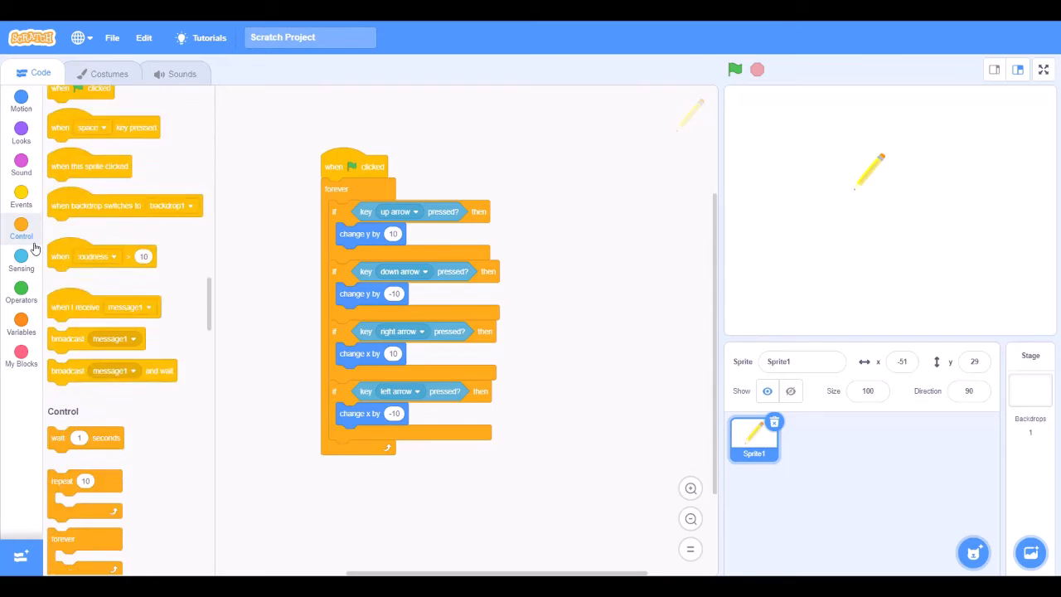
scroll(down, 3)
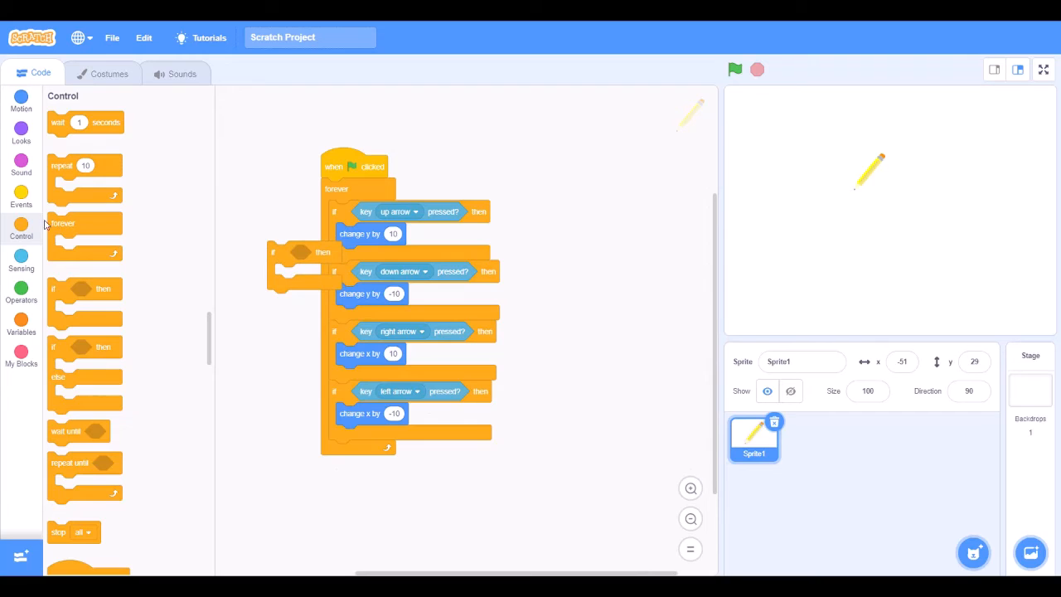
click(20, 196)
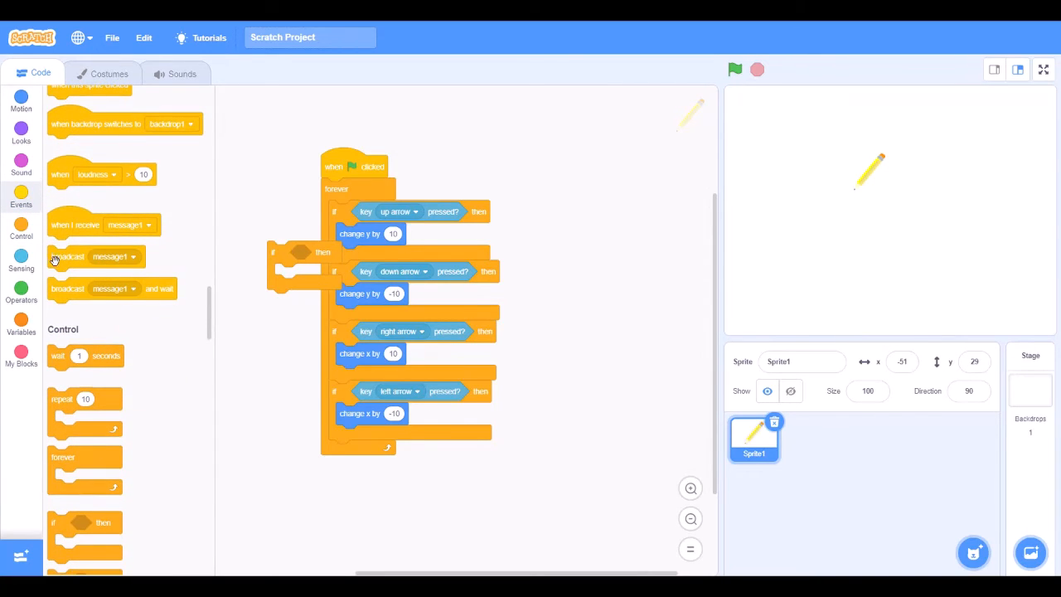
click(20, 262)
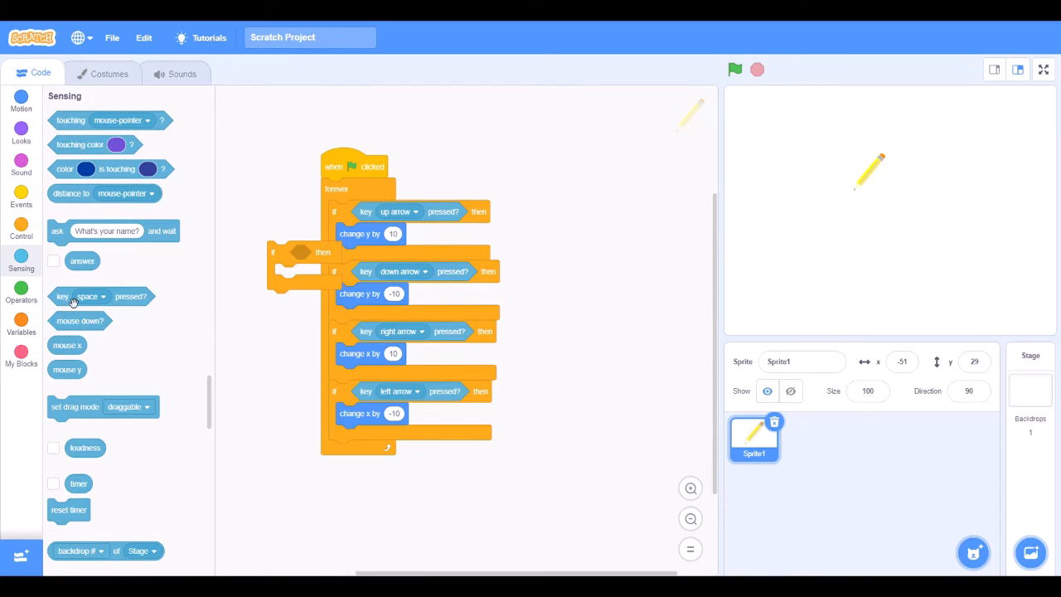
drag(79, 295, 307, 254)
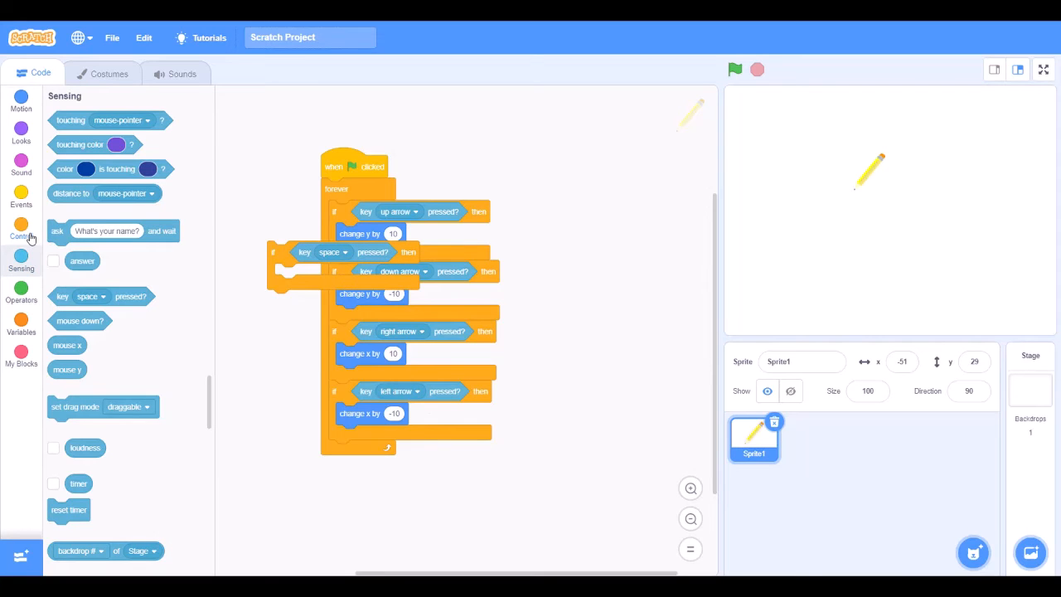
mouse_move(295, 256)
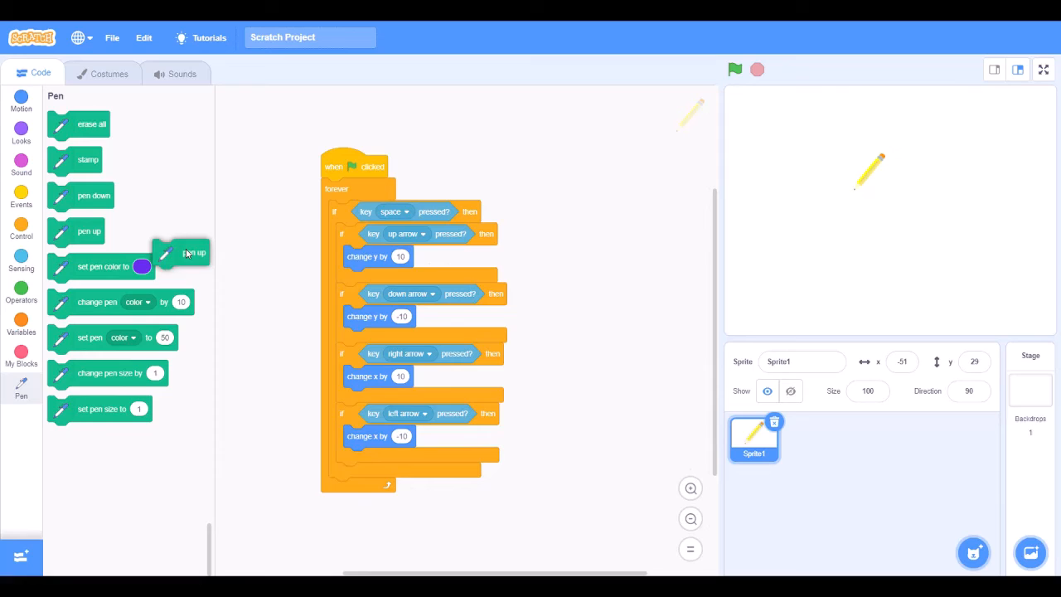
Place pen down first inside the space check with pen up after it, then run and draw purple lines
drag(179, 252, 331, 277)
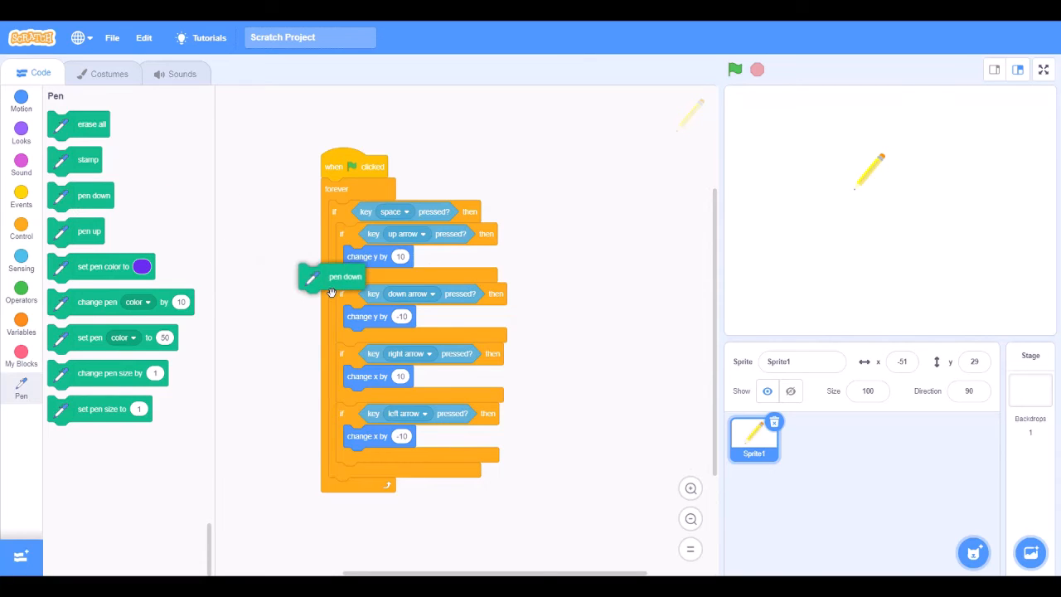
drag(332, 275, 381, 242)
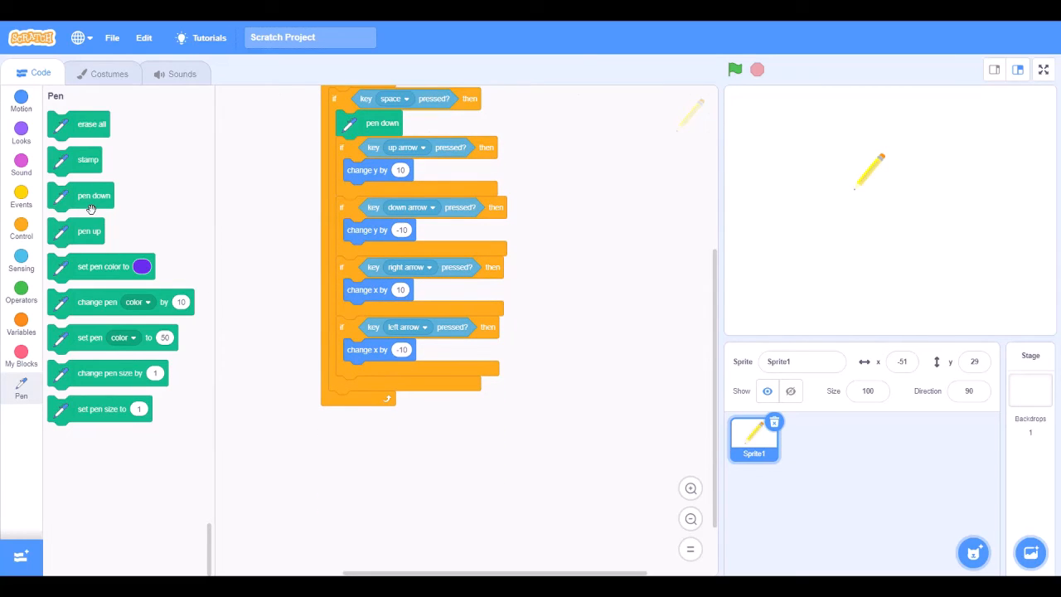
drag(89, 231, 365, 394)
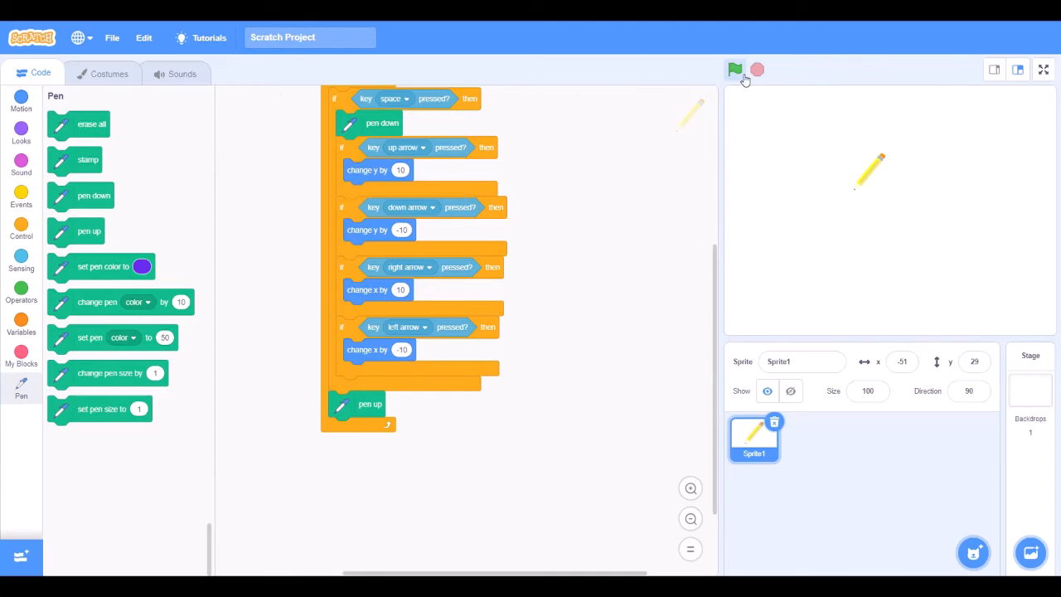
click(734, 70)
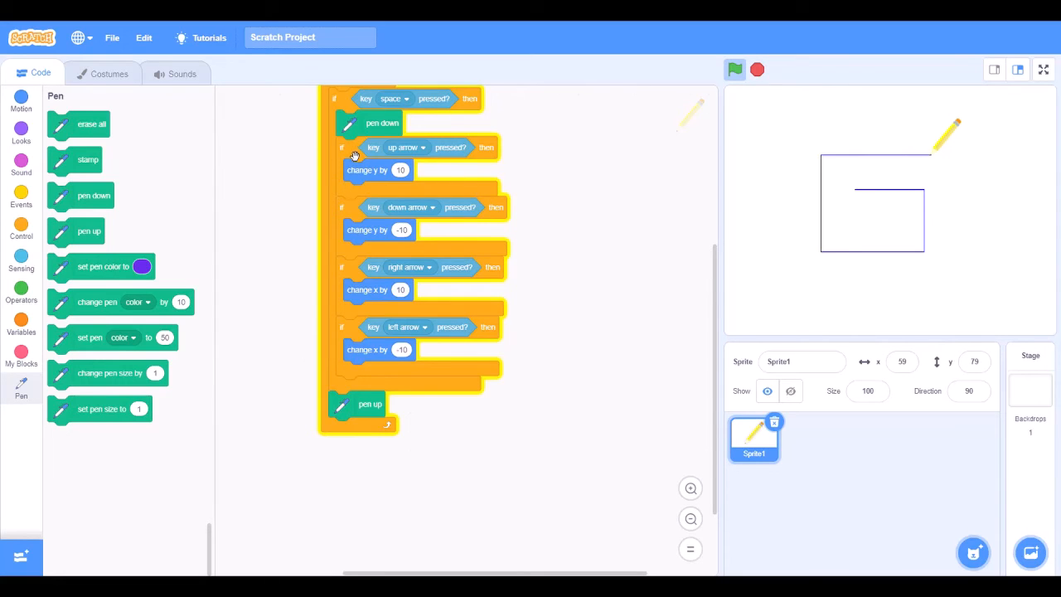
Duplicate the arrow-key checks below the space check and run again, drawing purple rectangles
right_click(377, 169)
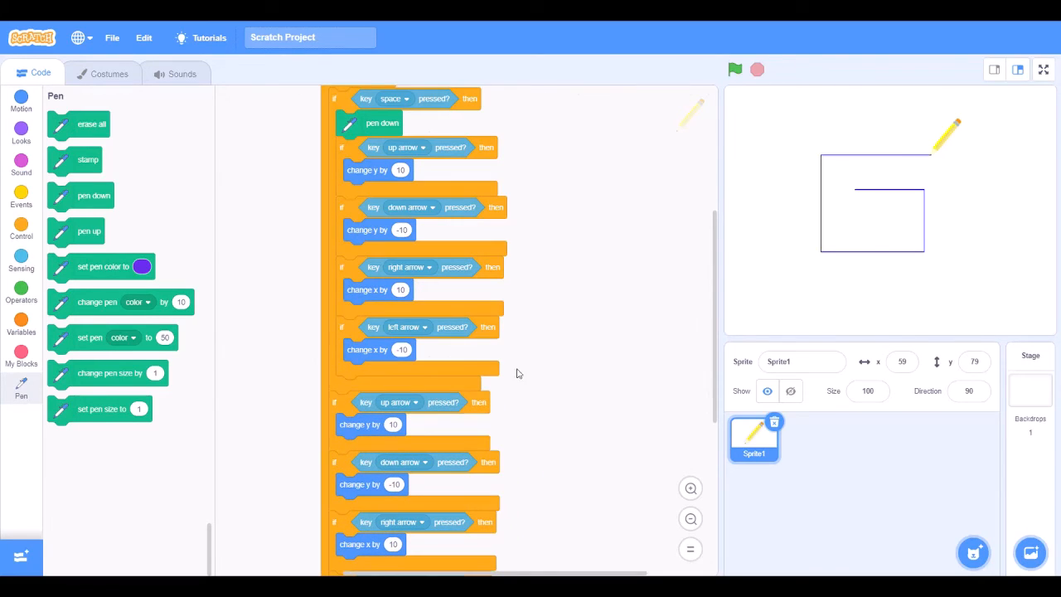
mouse_move(543, 375)
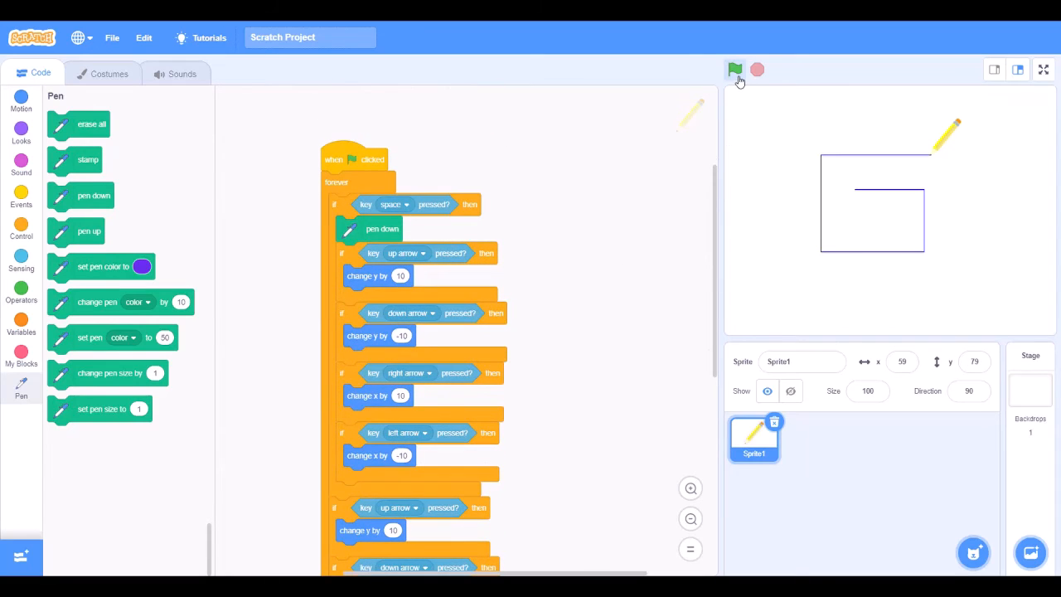
click(736, 69)
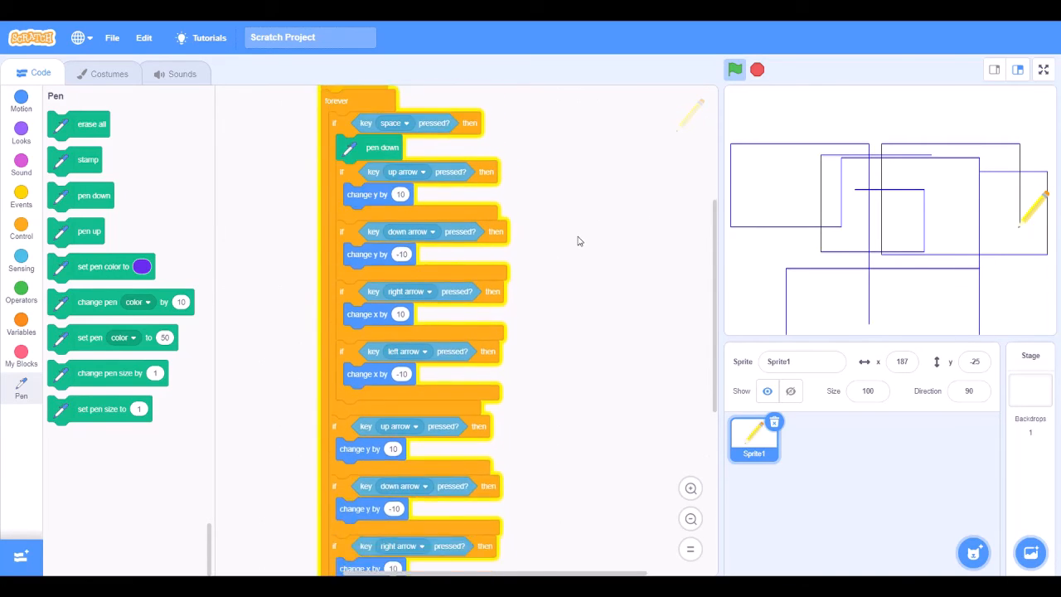
Place a loose if-then block from Control beneath the main script, ready for a Sensing condition
scroll(down, 3)
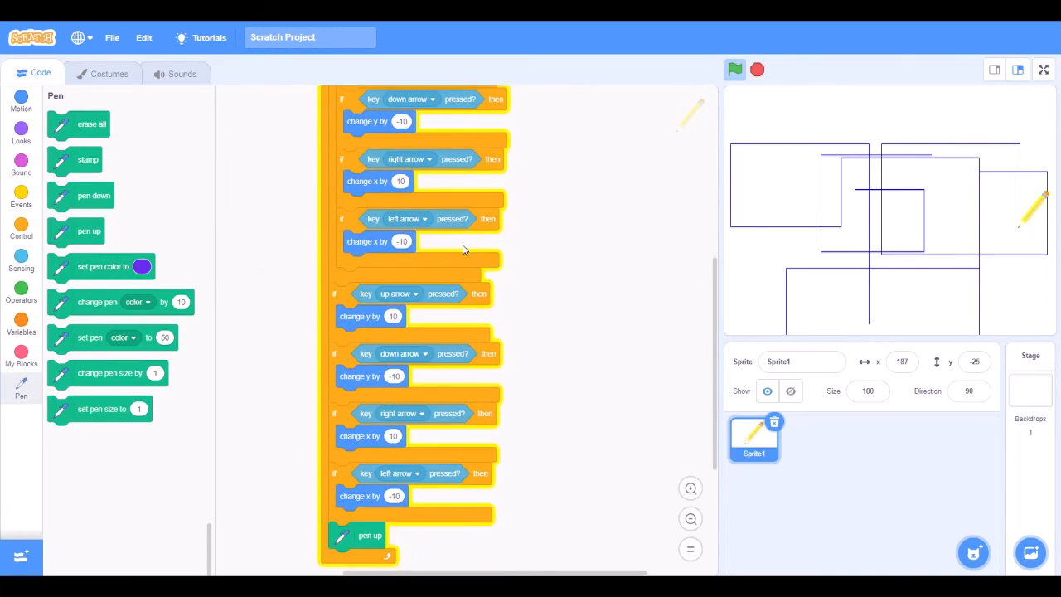
scroll(down, 3)
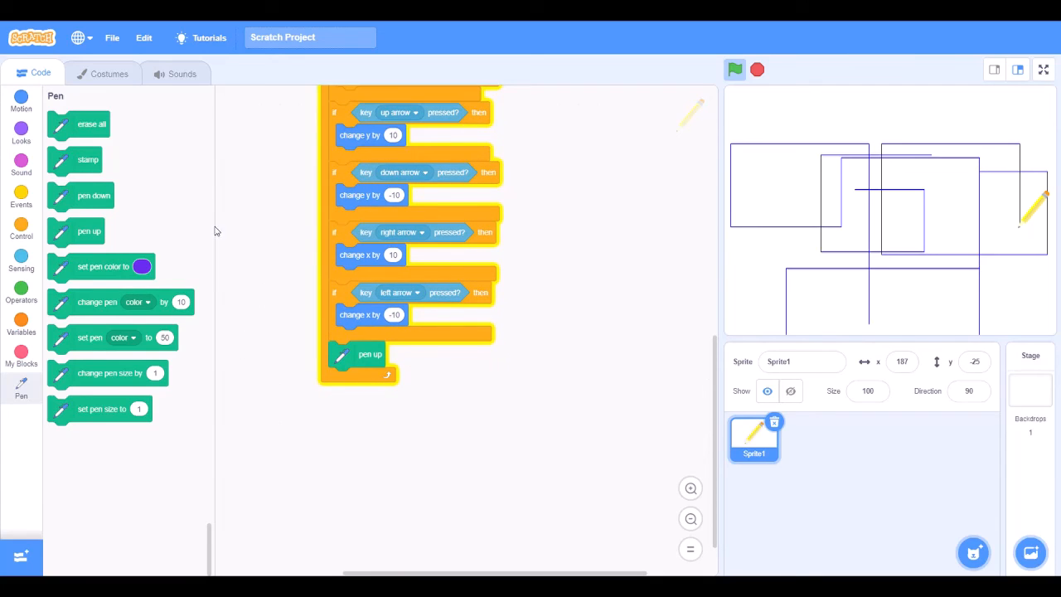
mouse_move(258, 364)
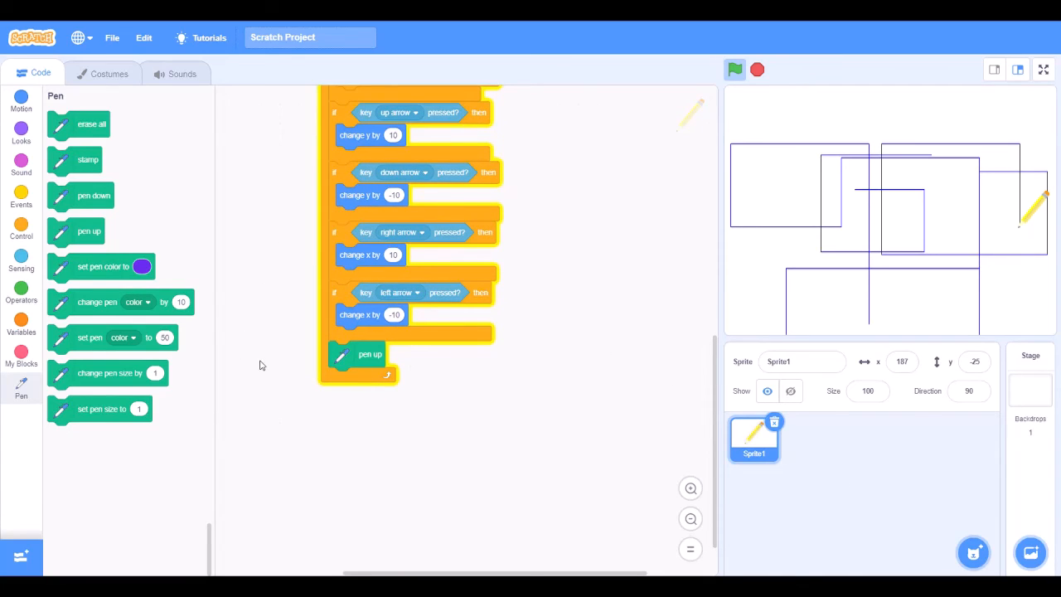
mouse_move(93, 322)
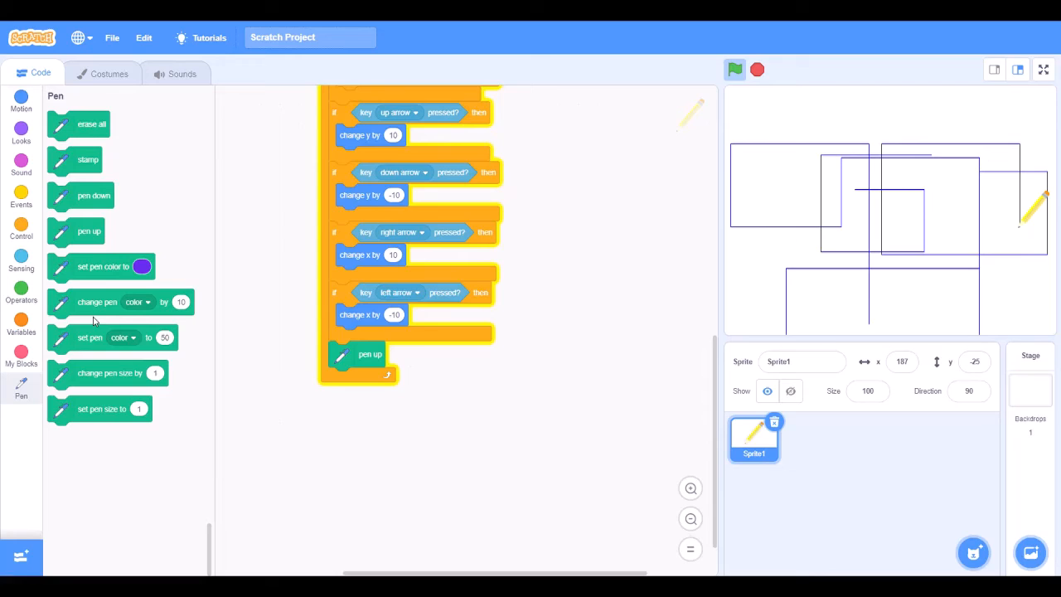
mouse_move(43, 232)
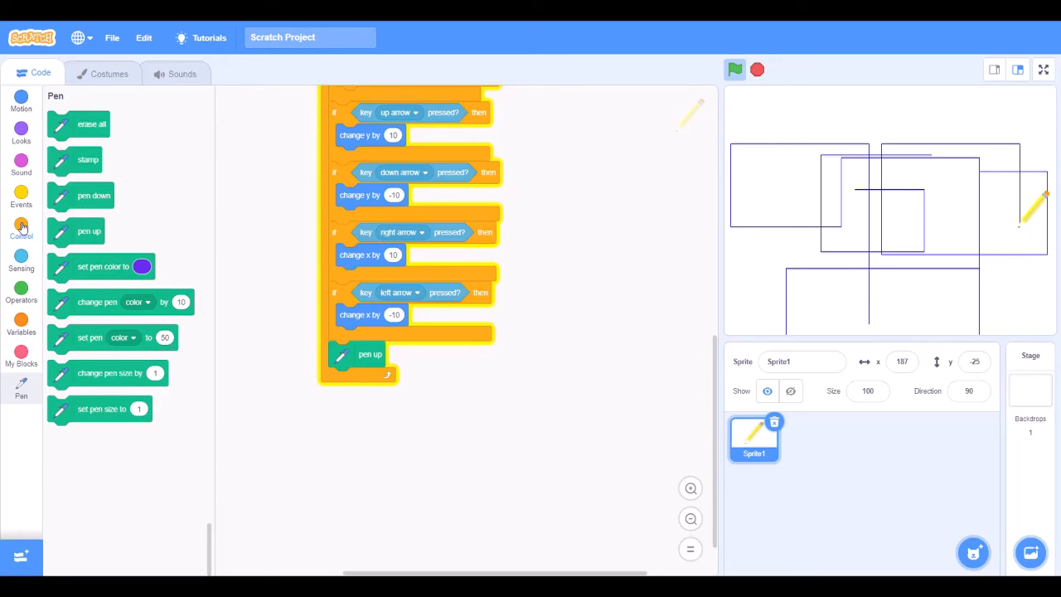
click(20, 230)
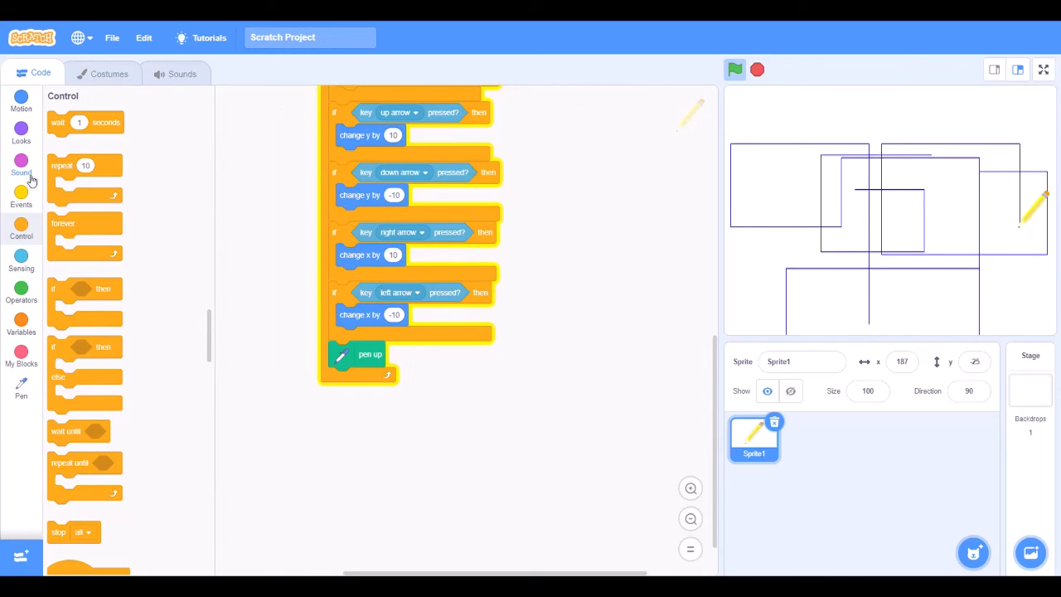
drag(83, 299, 381, 484)
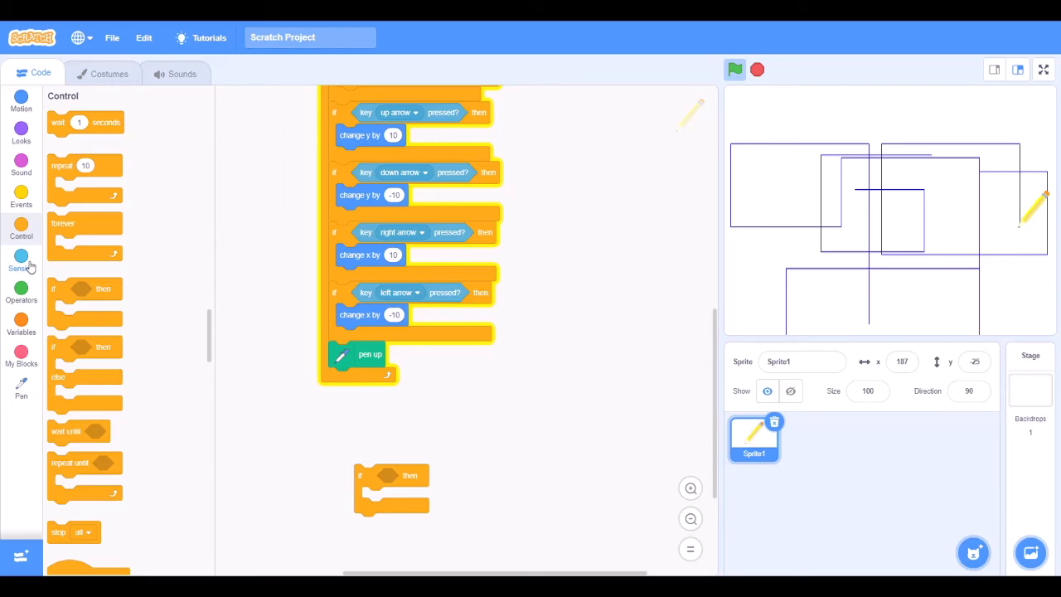
click(20, 262)
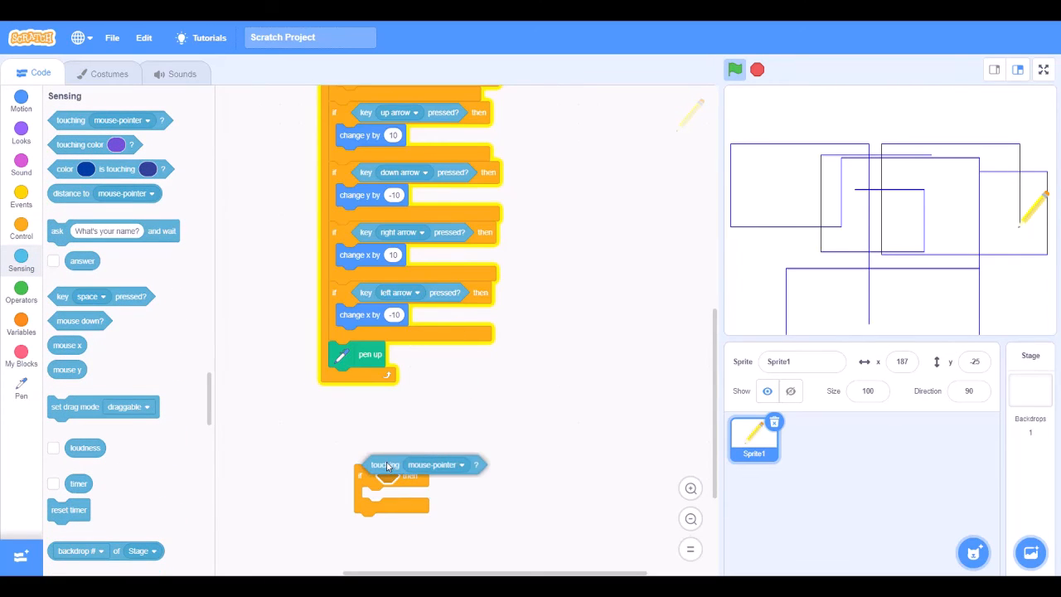
Give the if a 'key 1 pressed?' condition and bring up the Pen blocks for its body
click(437, 474)
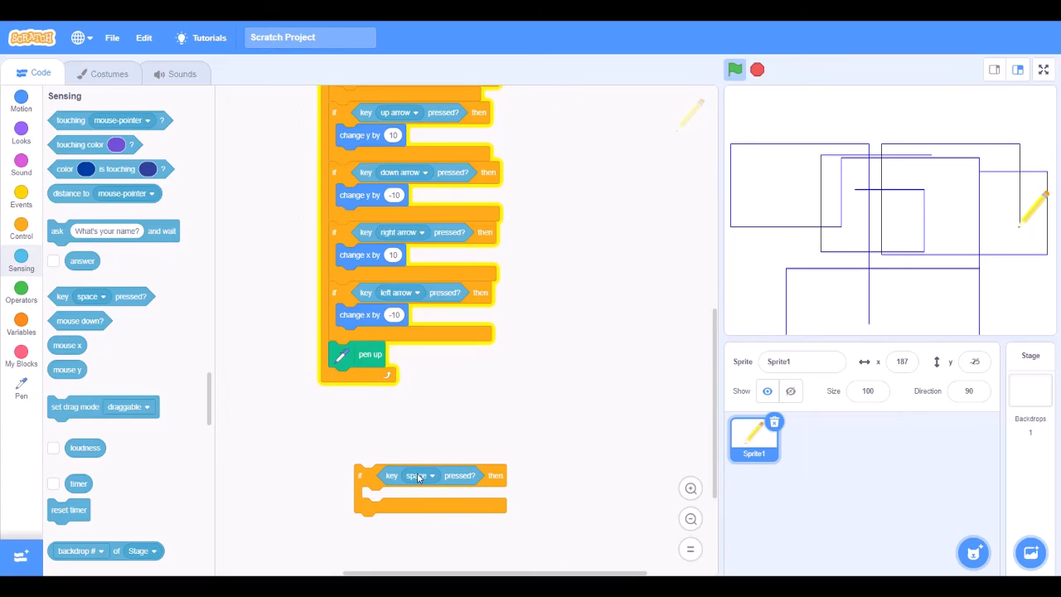
click(417, 474)
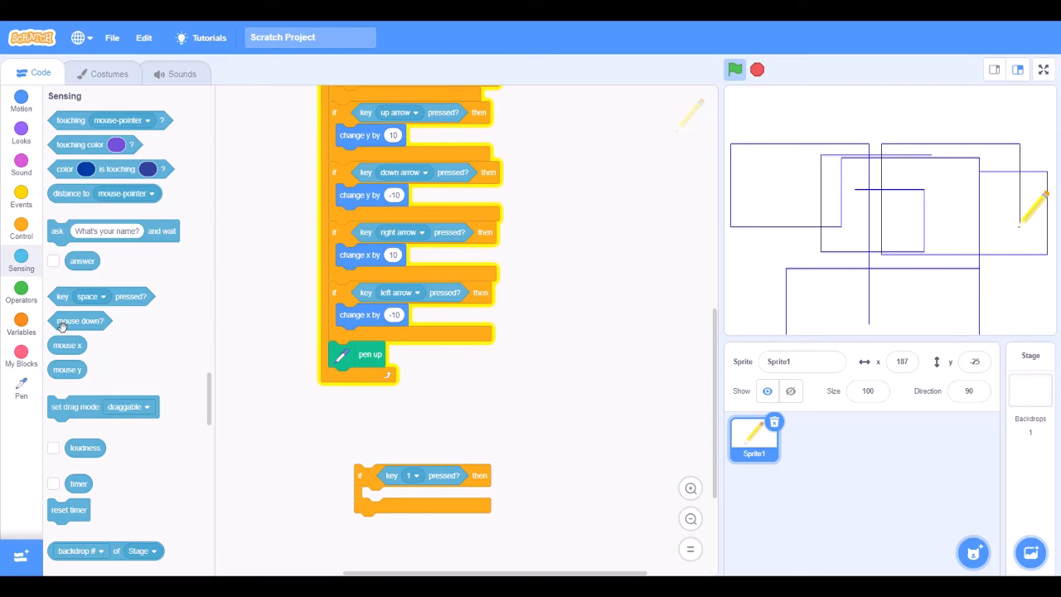
mouse_move(24, 390)
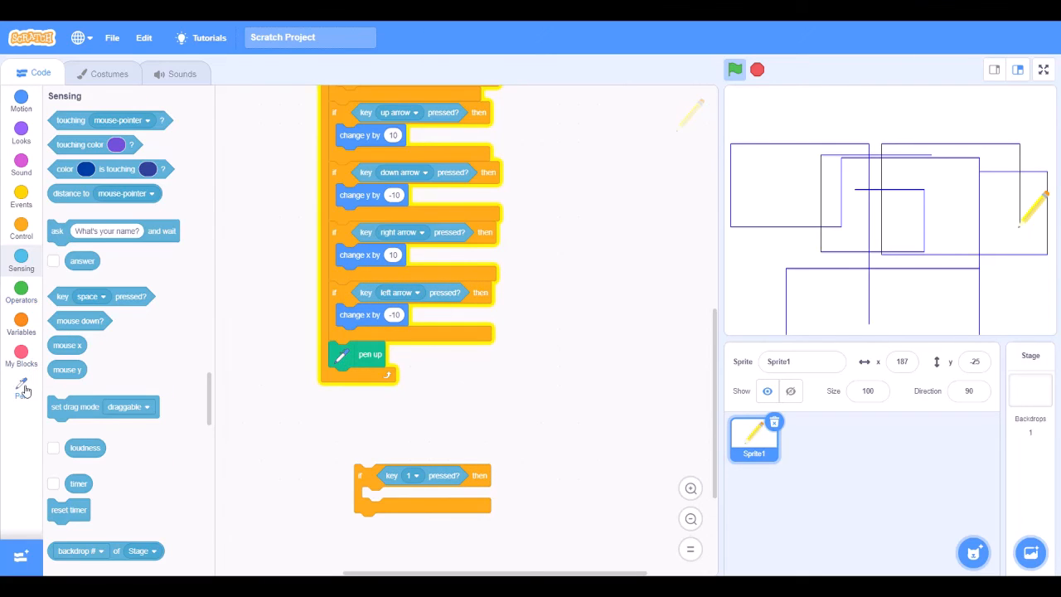
click(20, 387)
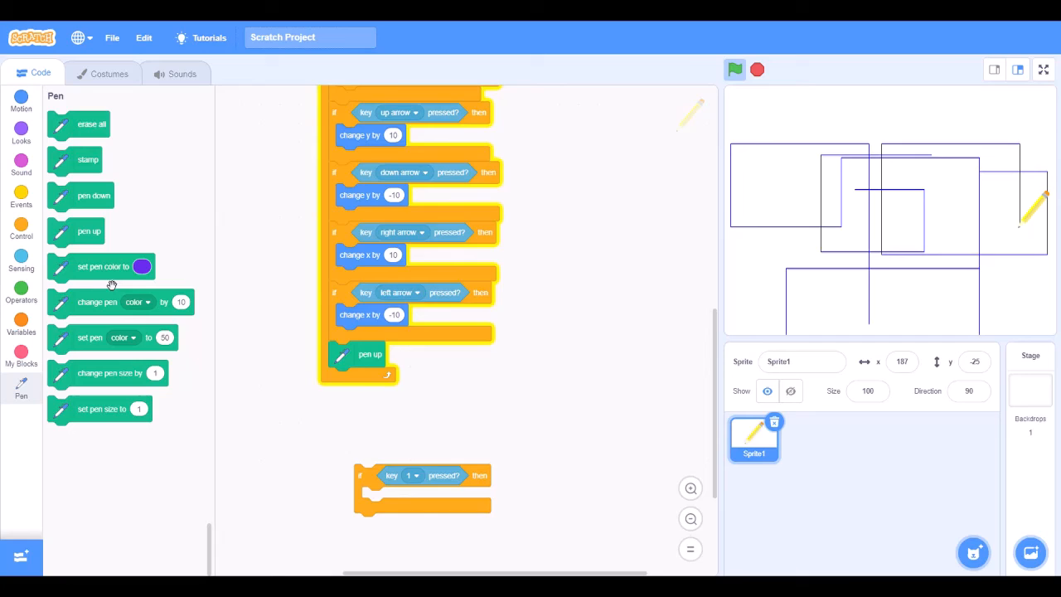
mouse_move(112, 285)
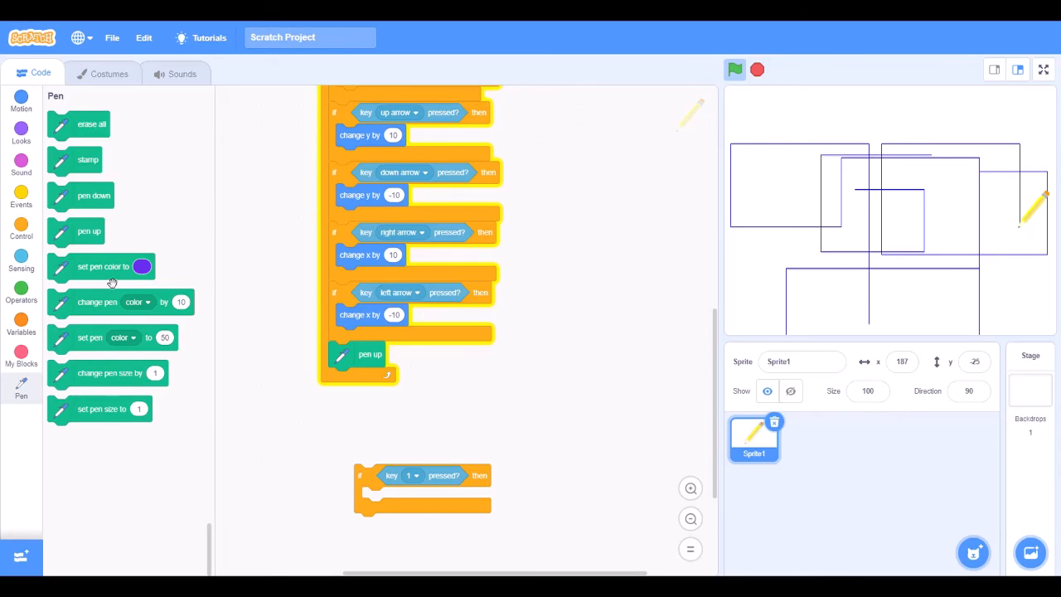
mouse_move(190, 278)
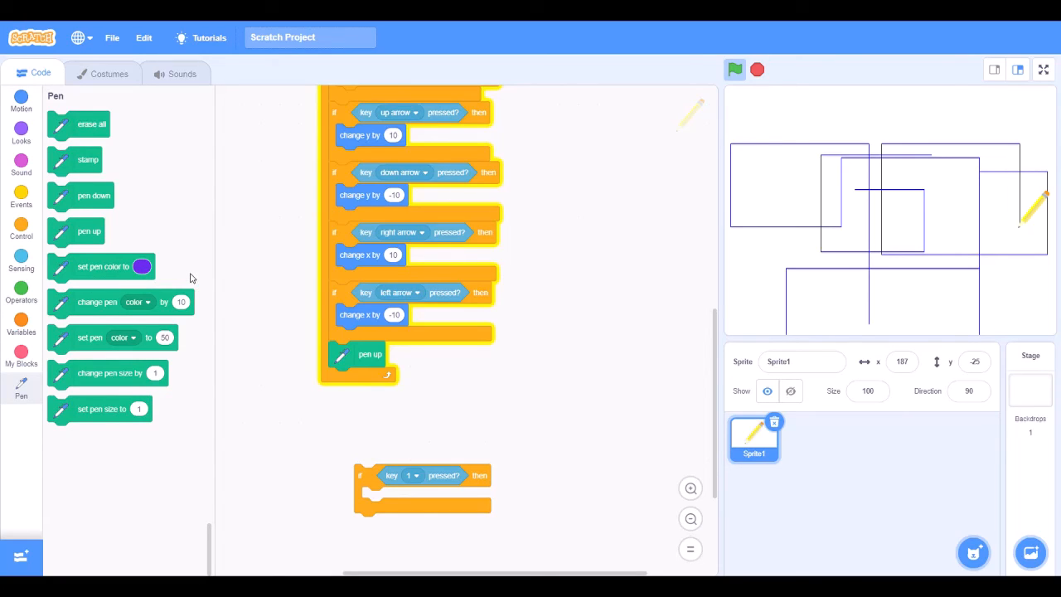
mouse_move(109, 318)
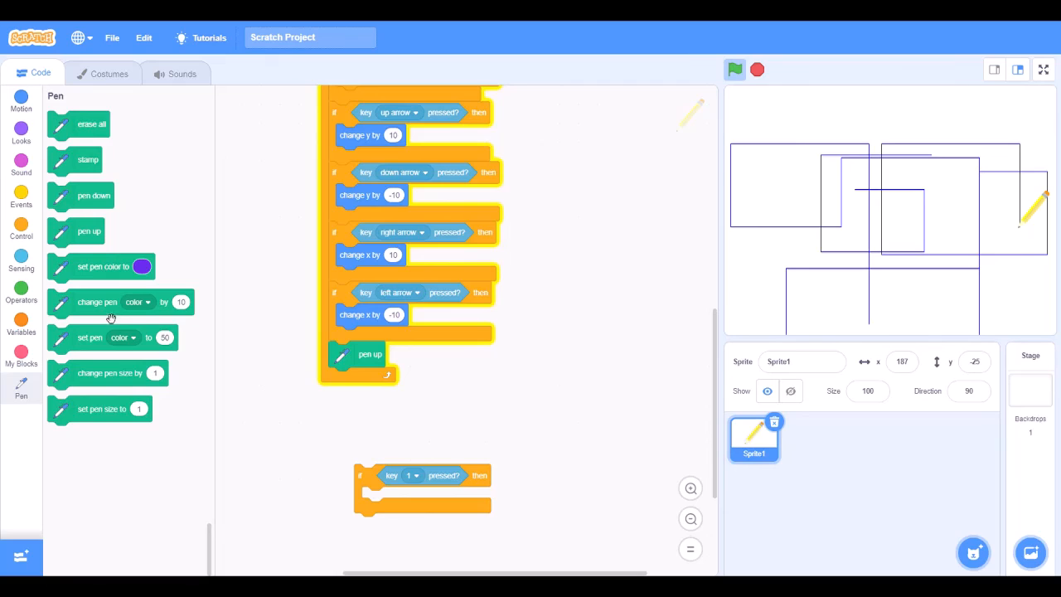
mouse_move(103, 315)
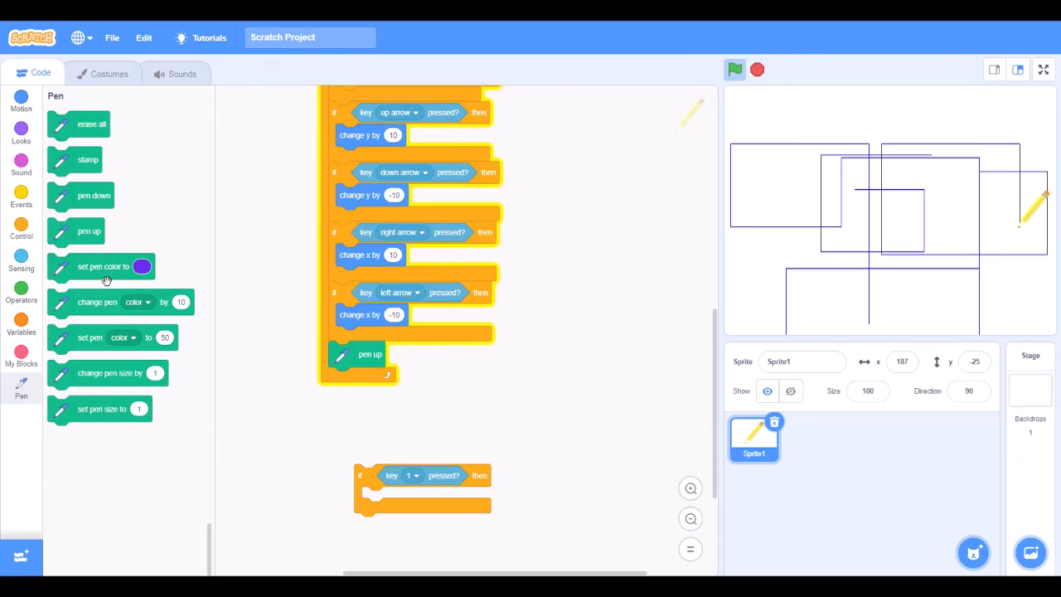
mouse_move(109, 313)
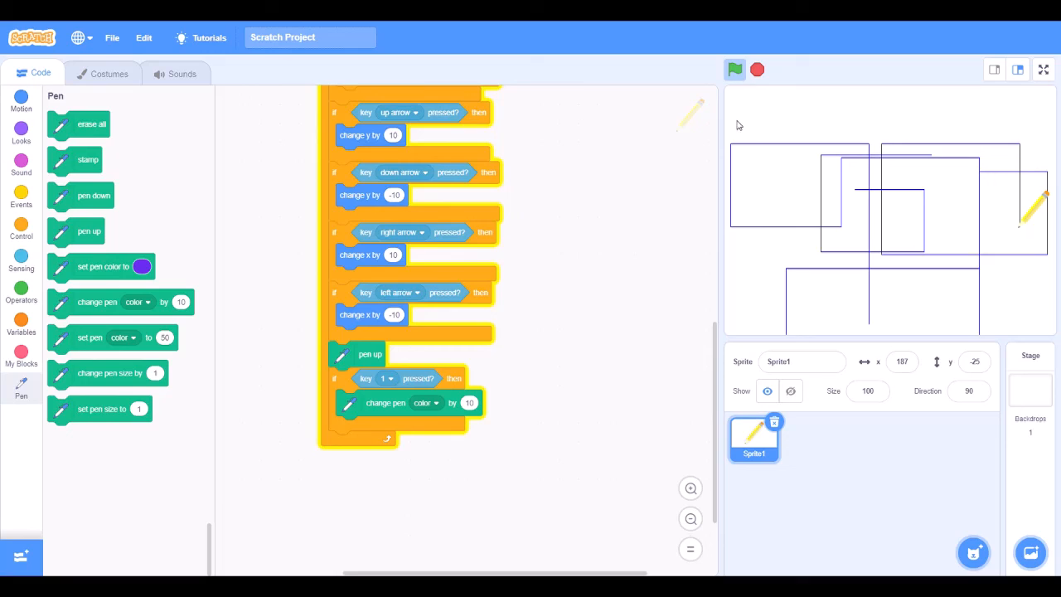
mouse_move(825, 182)
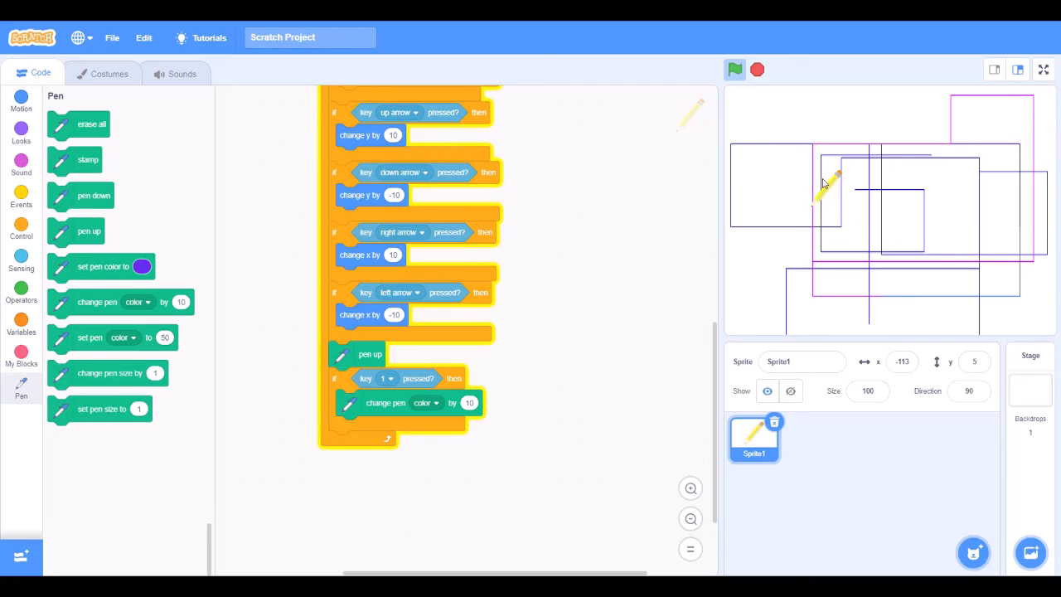
Drag the pencil sprite lower on the stage while testing the pink pen colour
drag(832, 182, 837, 282)
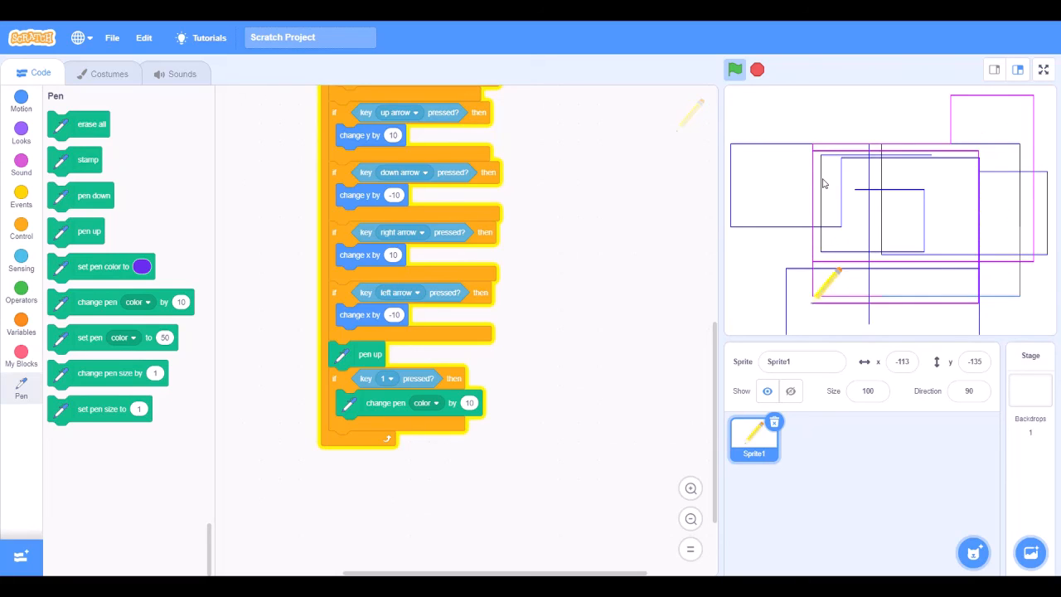